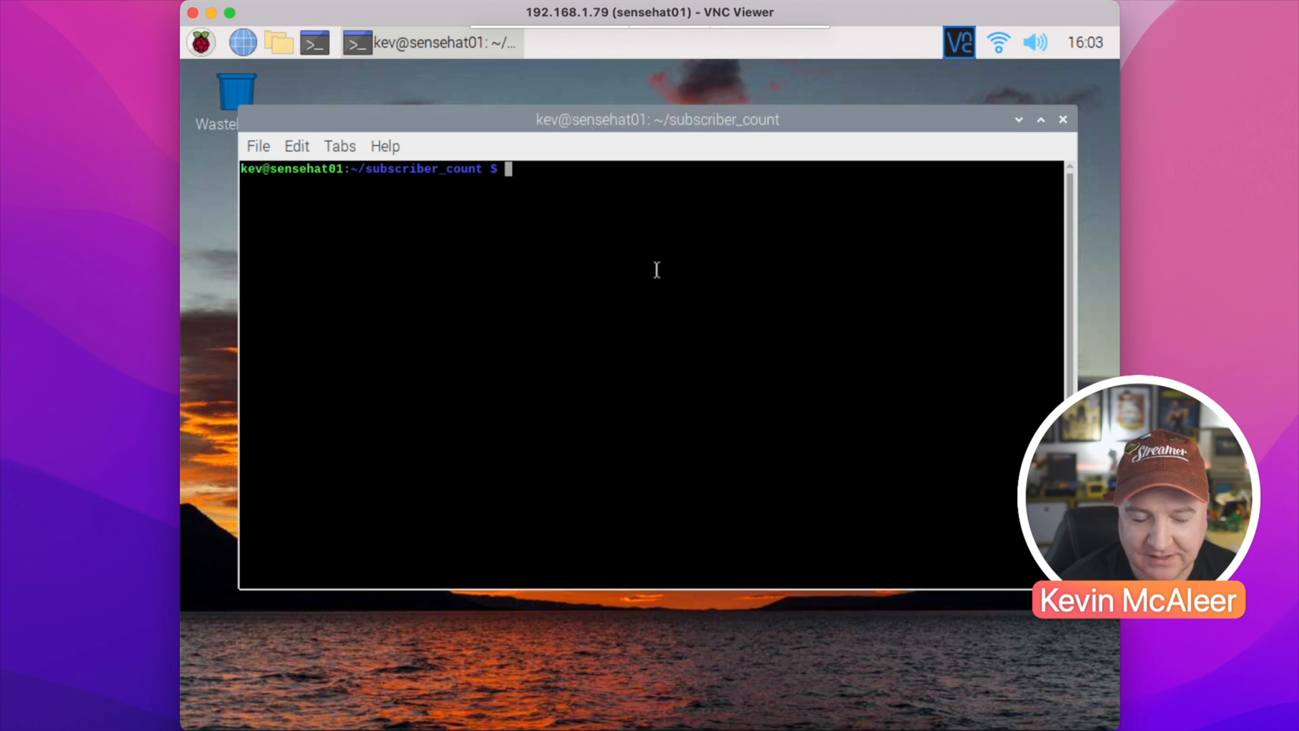
# - Run get_subs.py with Python so it starts publishing the subscriber count
pyautogui.write('python')
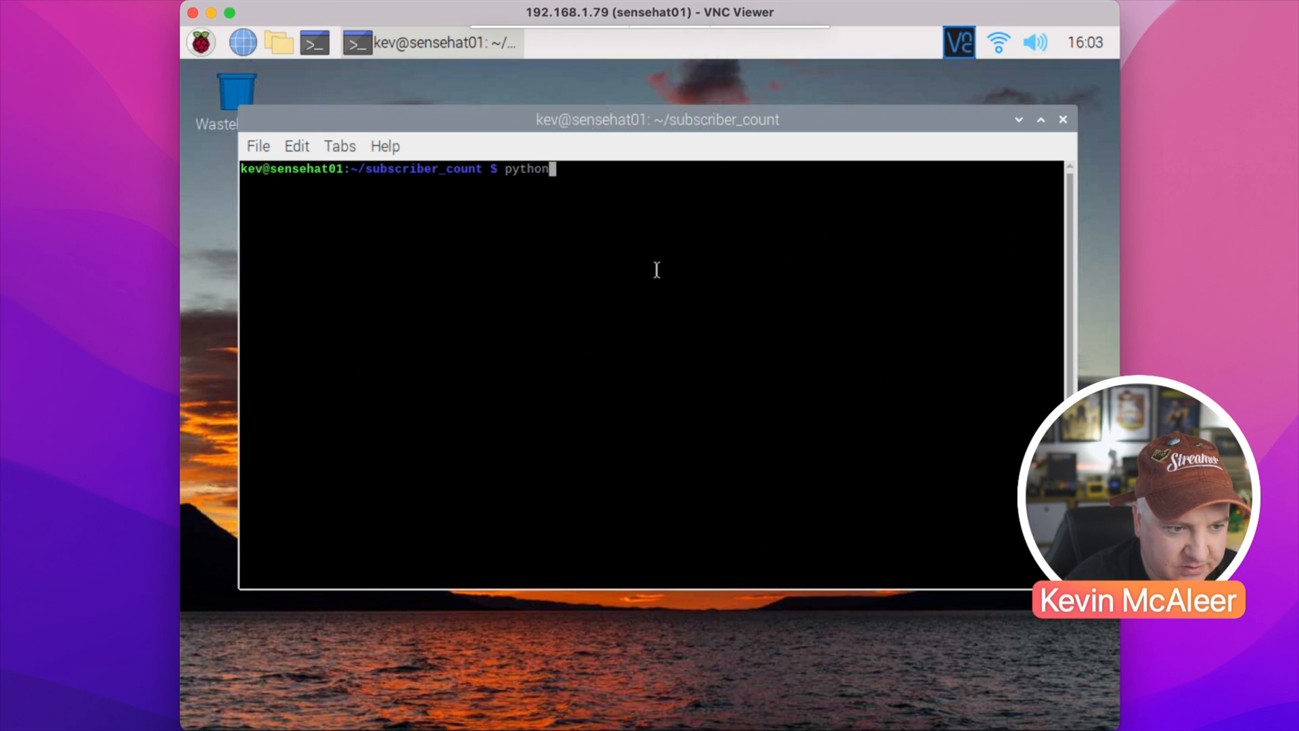
pyautogui.write('get_subs.py')
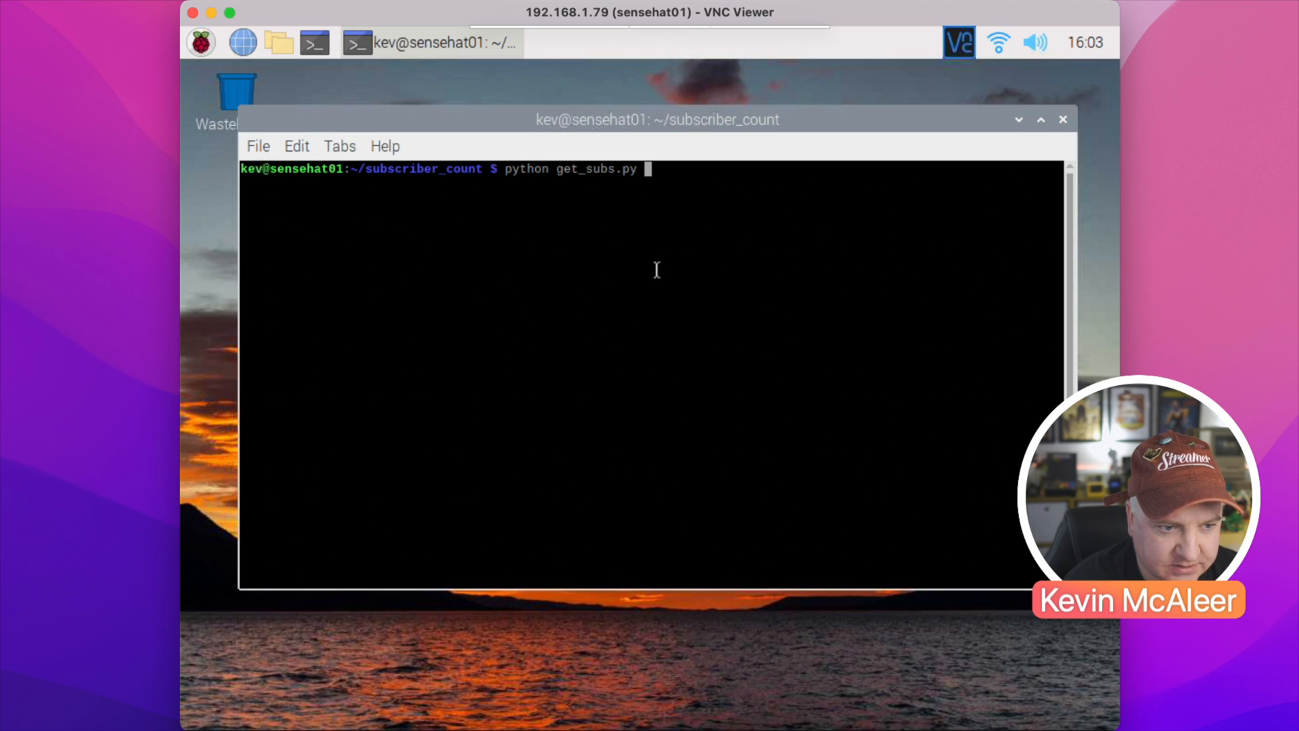
pyautogui.press('Return')
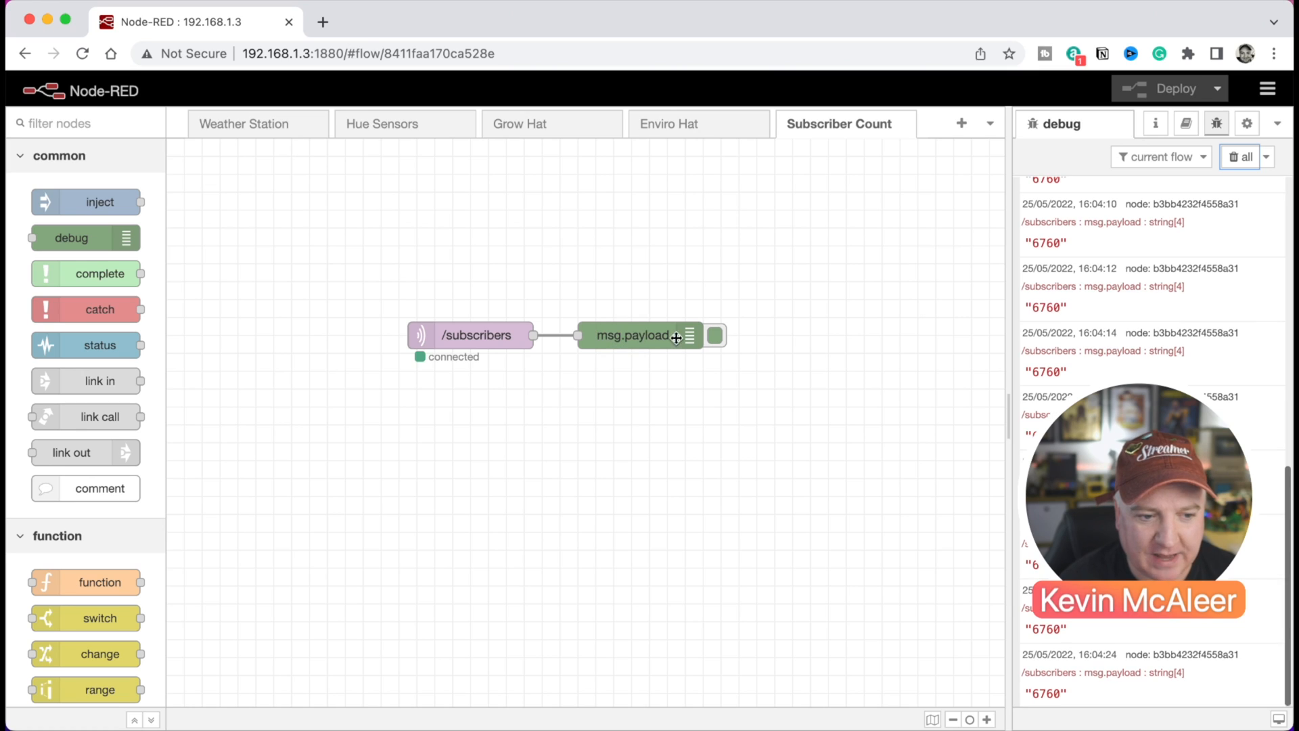
# - Clear the debug output, watch fresh 6760 messages arrive, then stop the script with Ctrl+C
pyautogui.click(1241, 157)
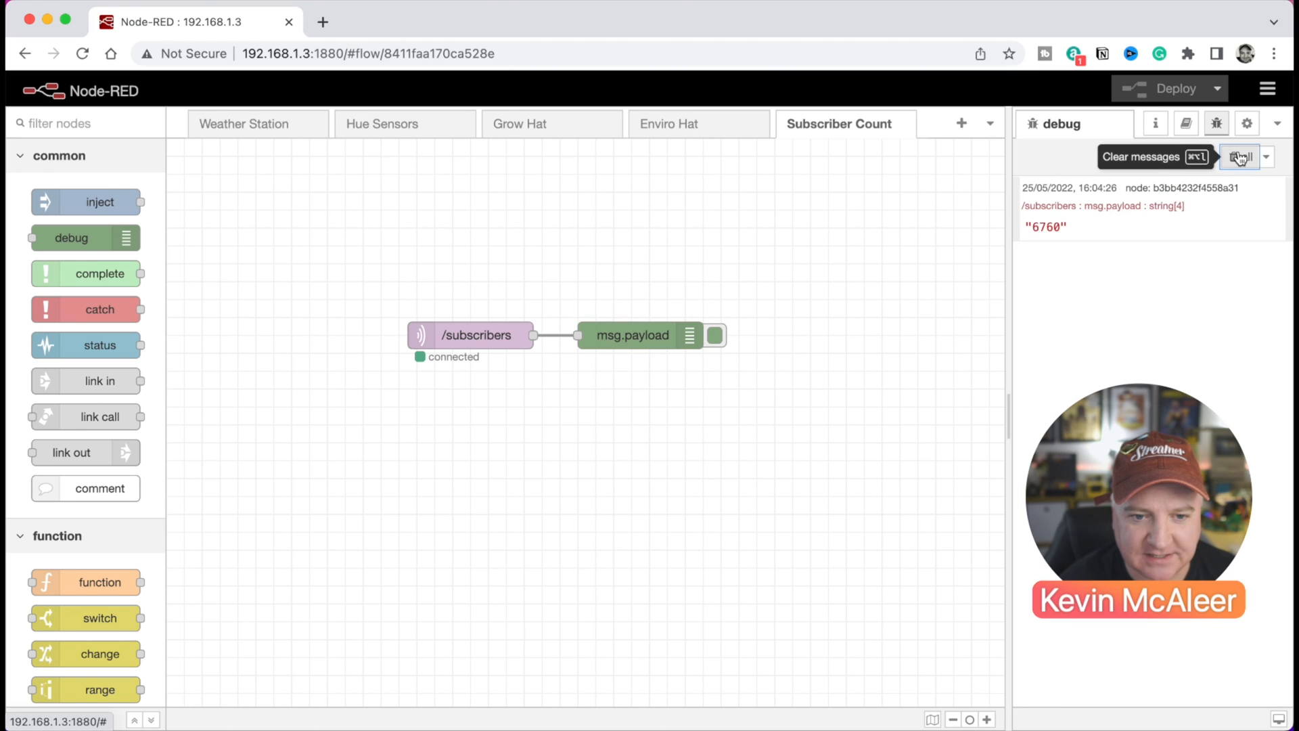
pyautogui.click(637, 335)
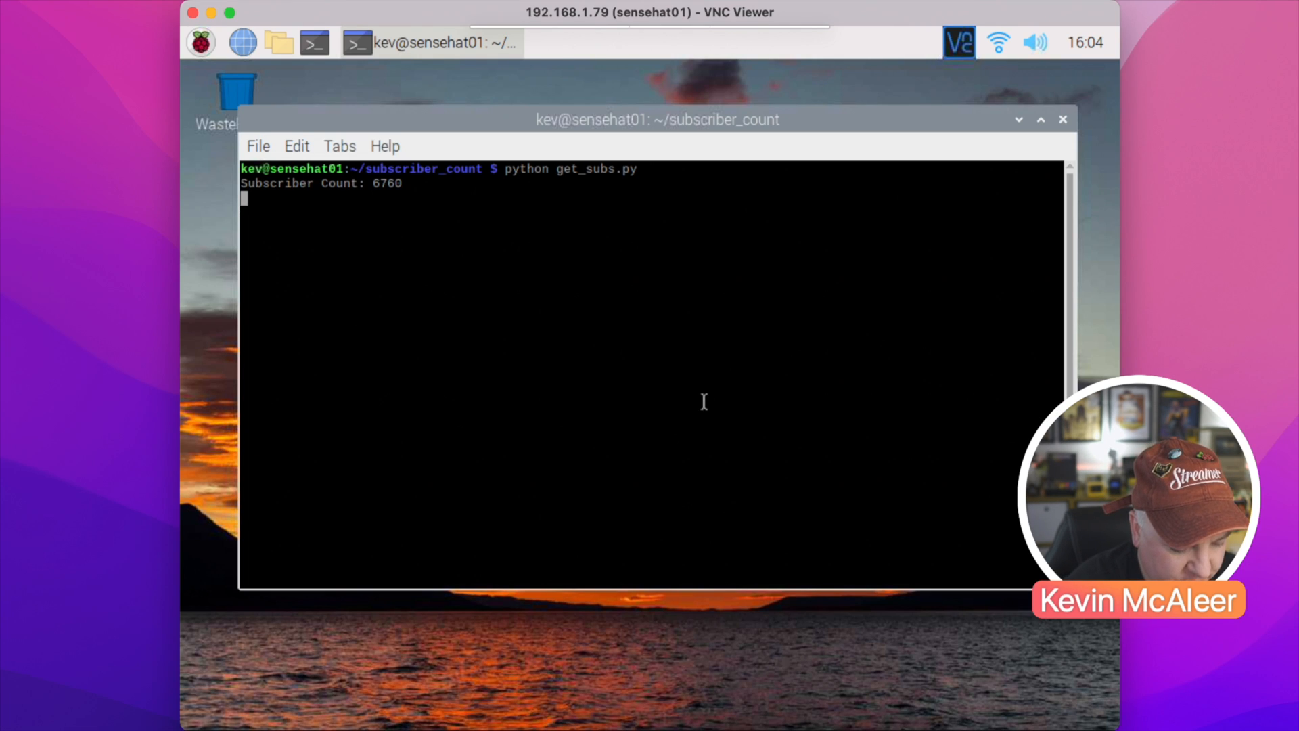
pyautogui.press('ctrl+c')
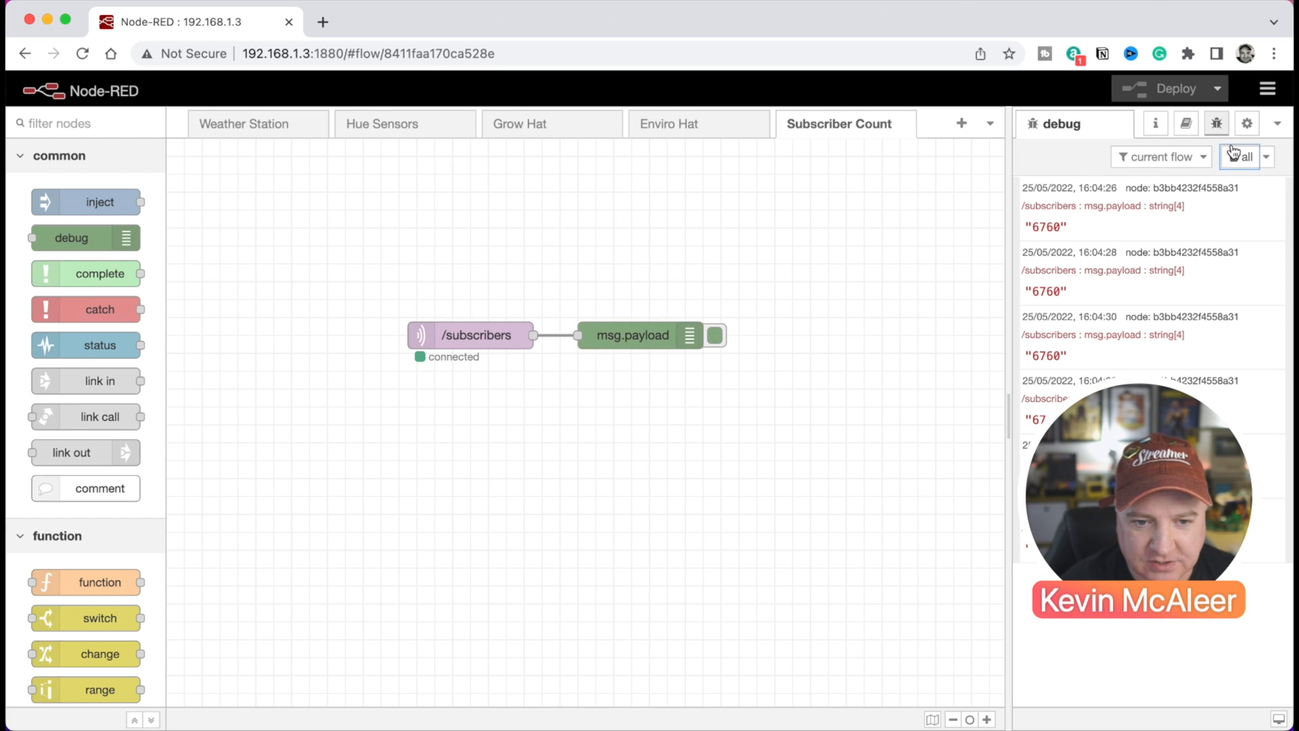
pyautogui.click(1241, 157)
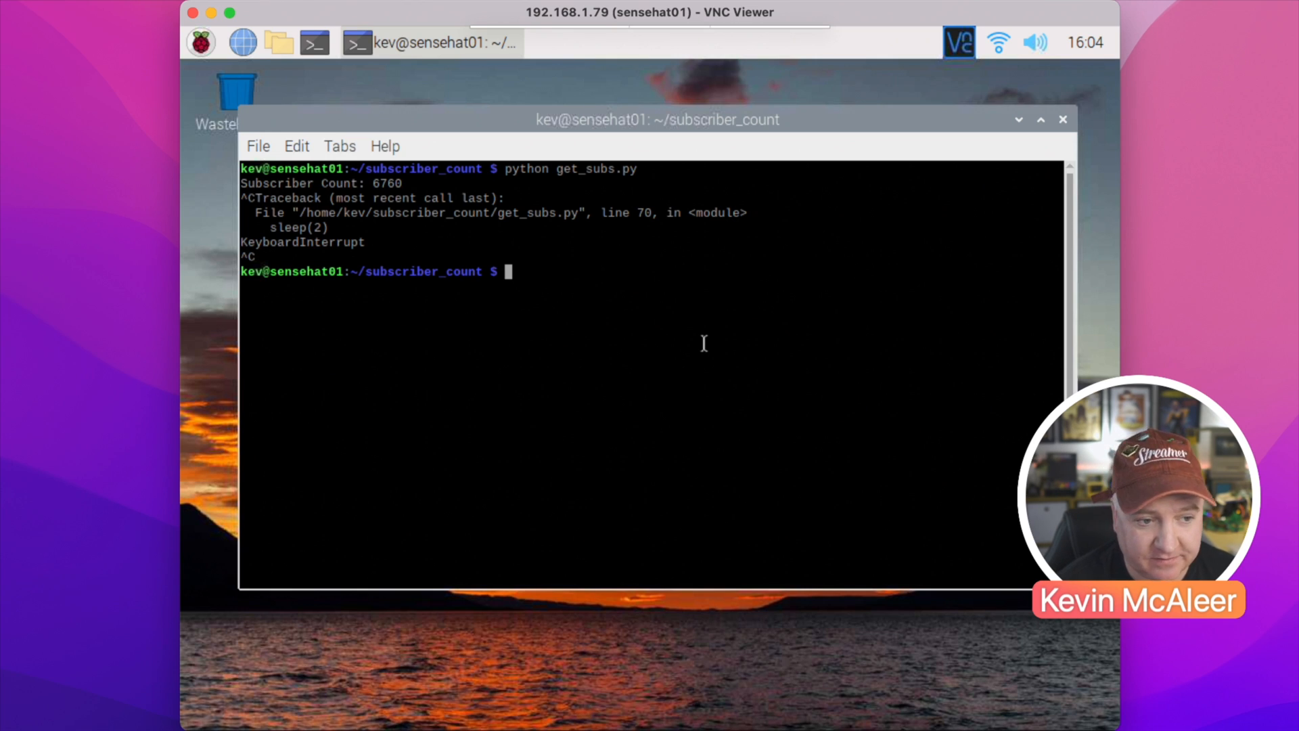
# - Create /lib/systemd/system/youtube_counter.service with sudo nano
pyautogui.write('sudo')
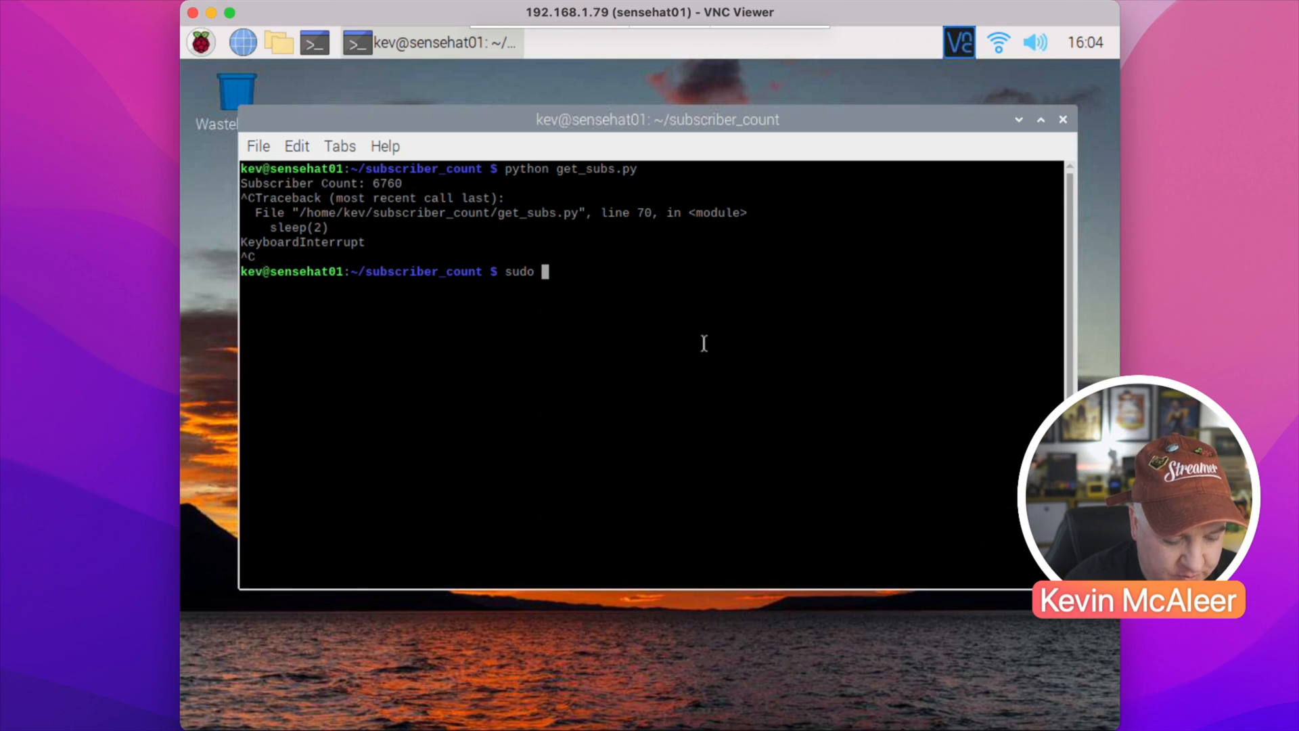
pyautogui.write('/lib/s')
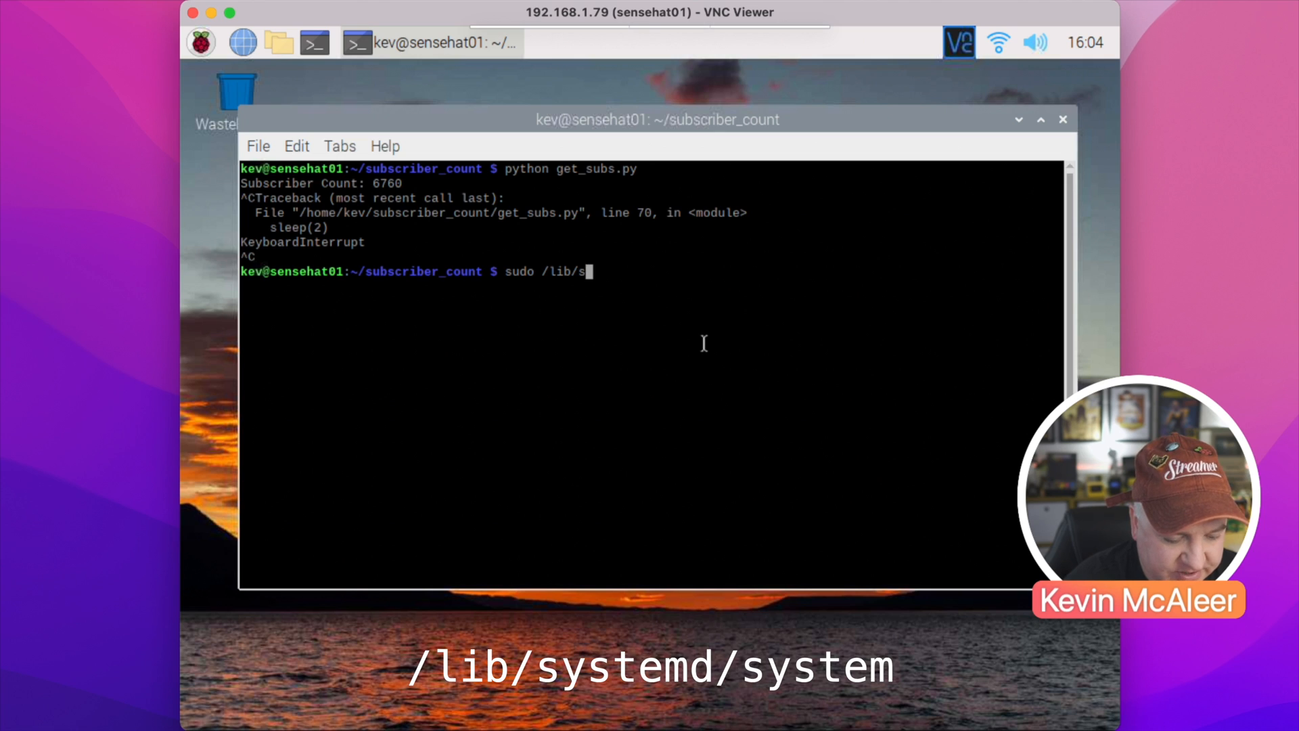
pyautogui.write('ystem')
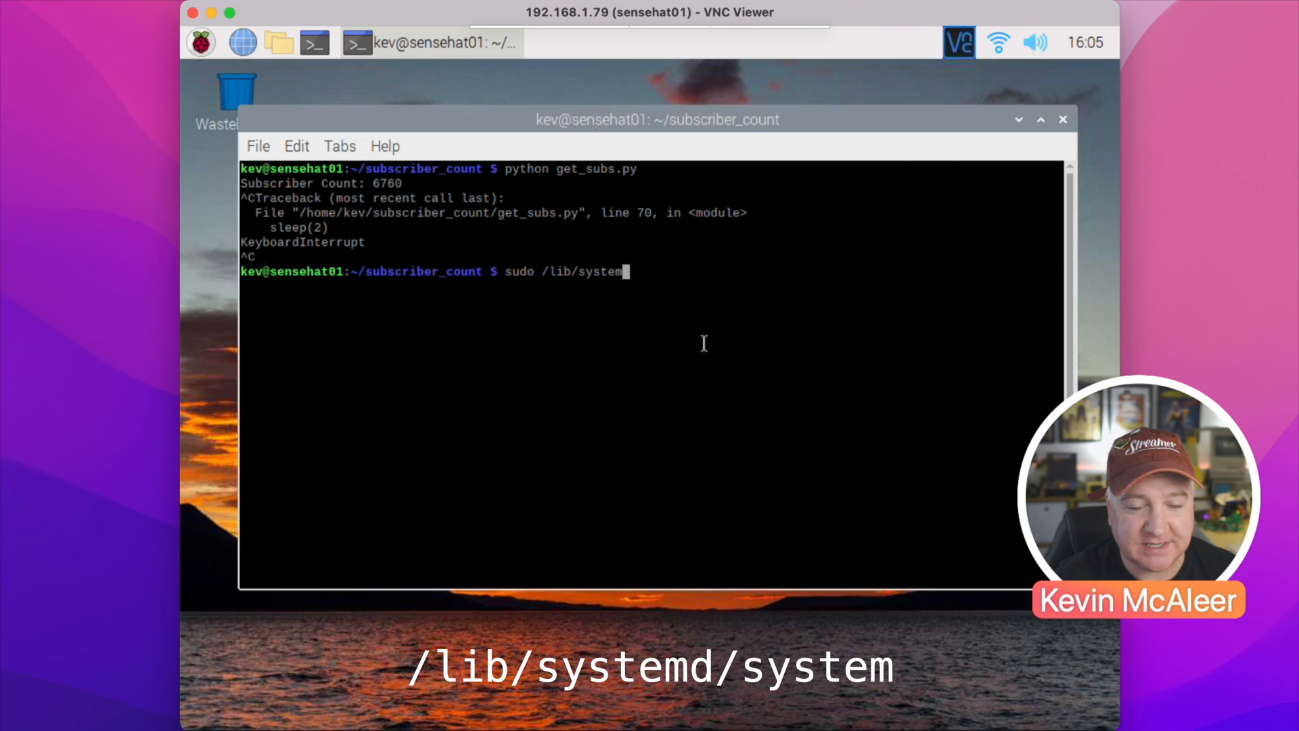
pyautogui.write('d/system/')
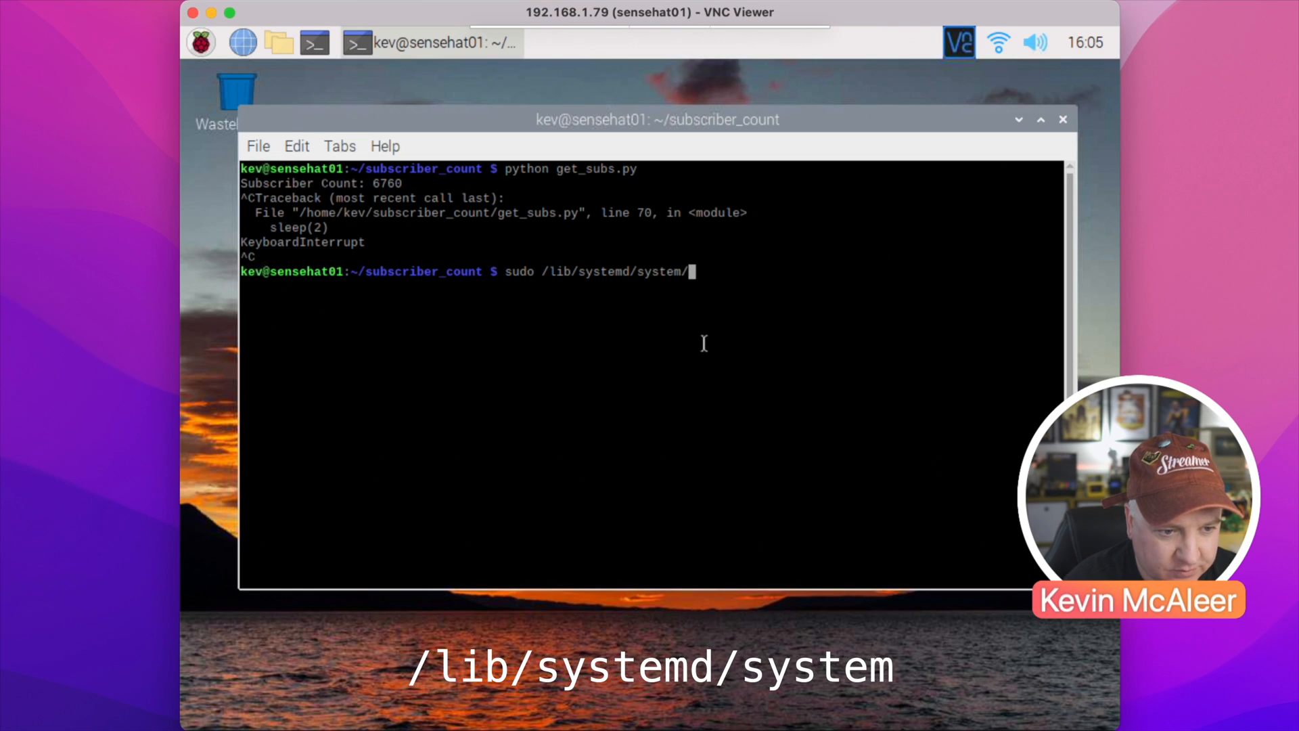
pyautogui.write('youtu')
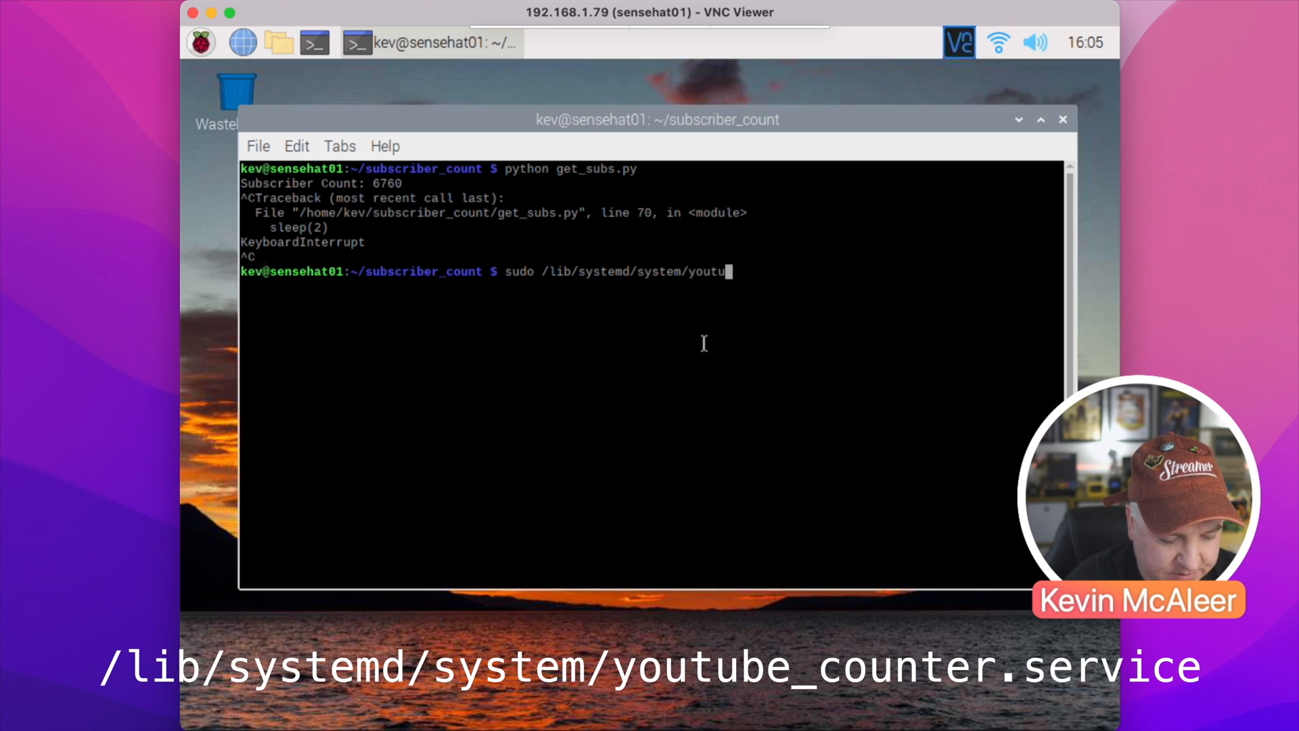
pyautogui.write('be_counter.service')
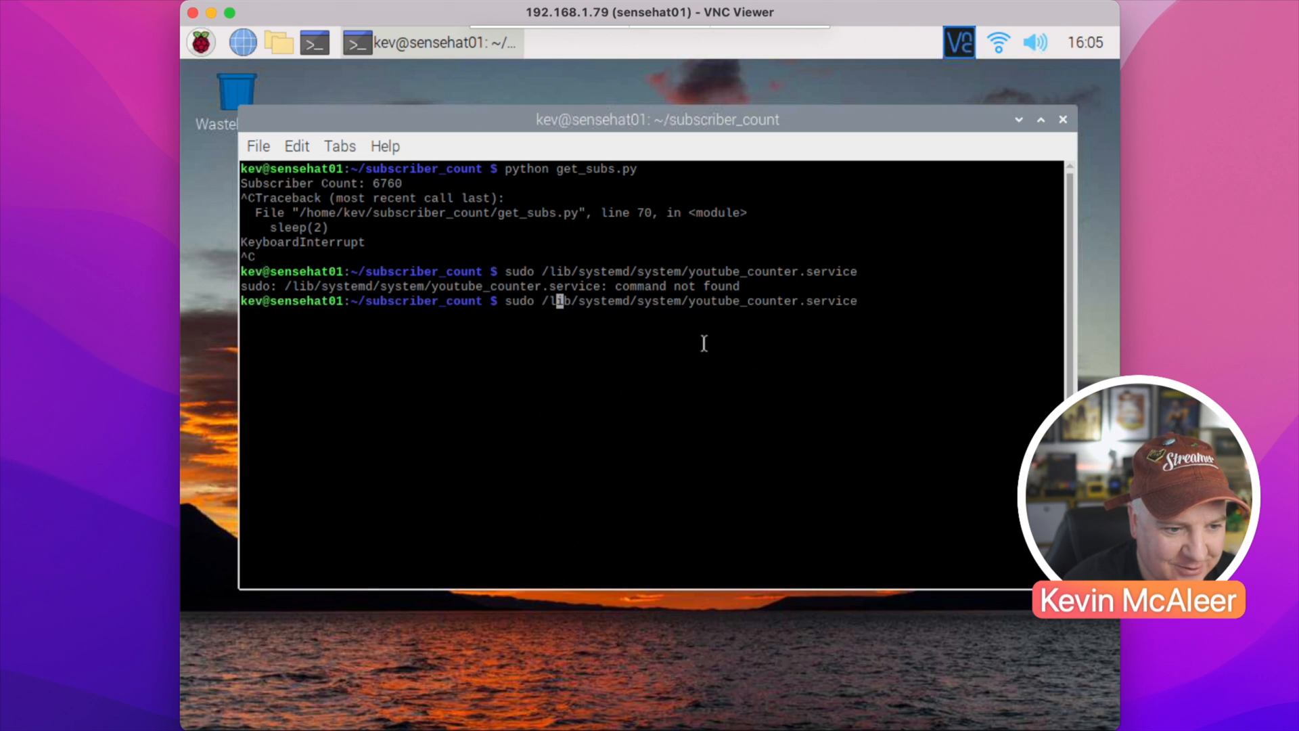
pyautogui.write('nano')
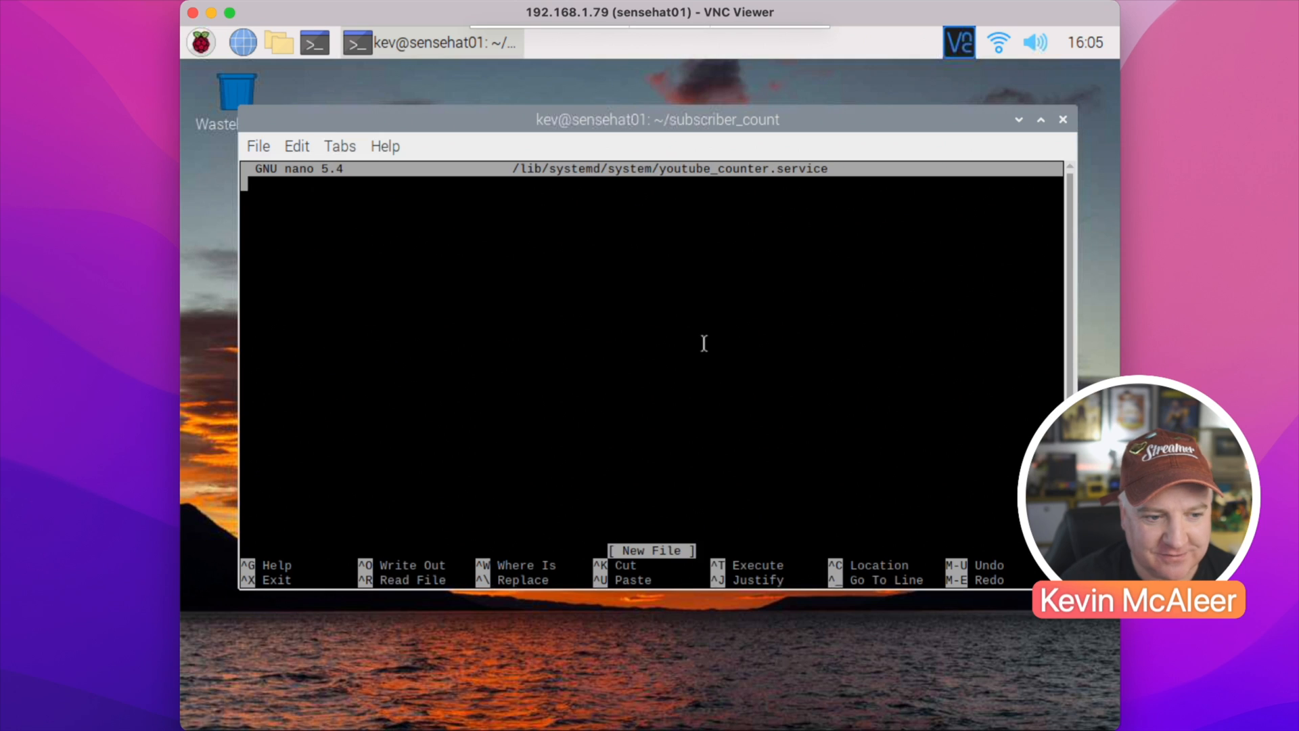
# - Write a [Unit] section with Description=YouTube Subscriber Count and After=multi-user.target
pyautogui.write('[')
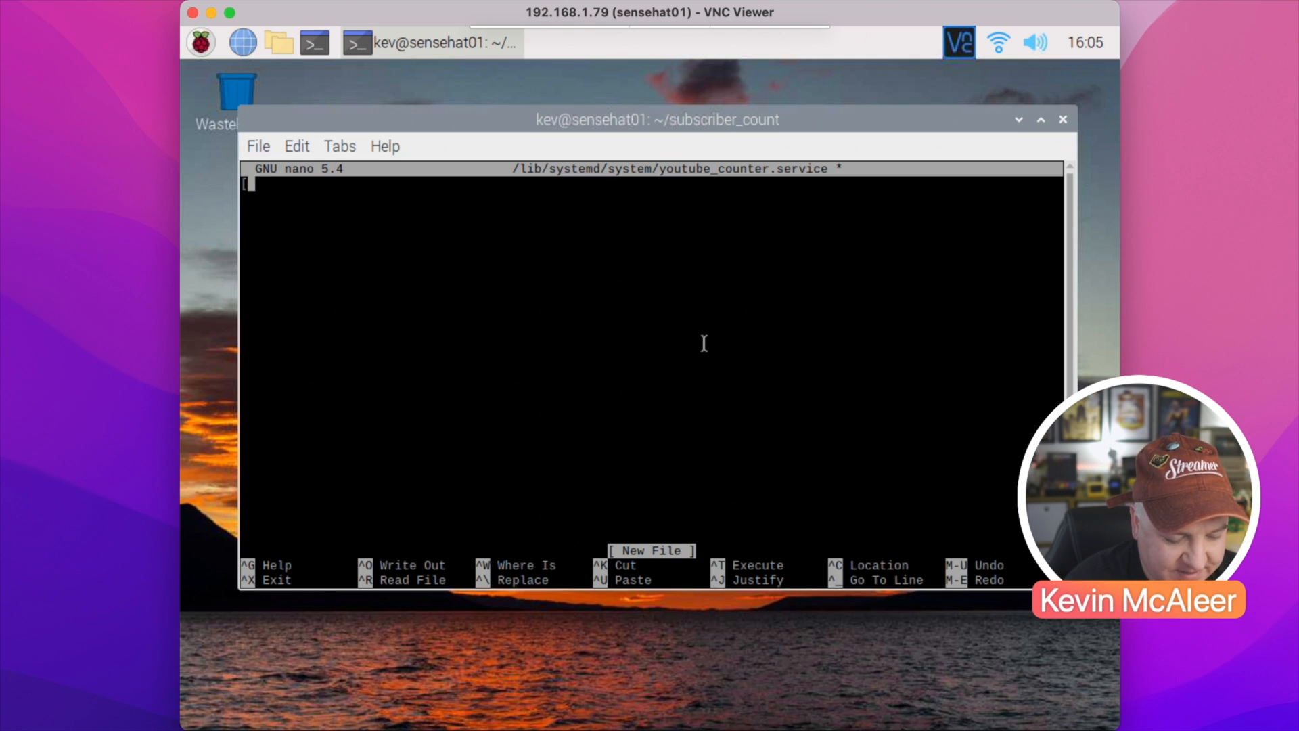
pyautogui.write('[Unit]')
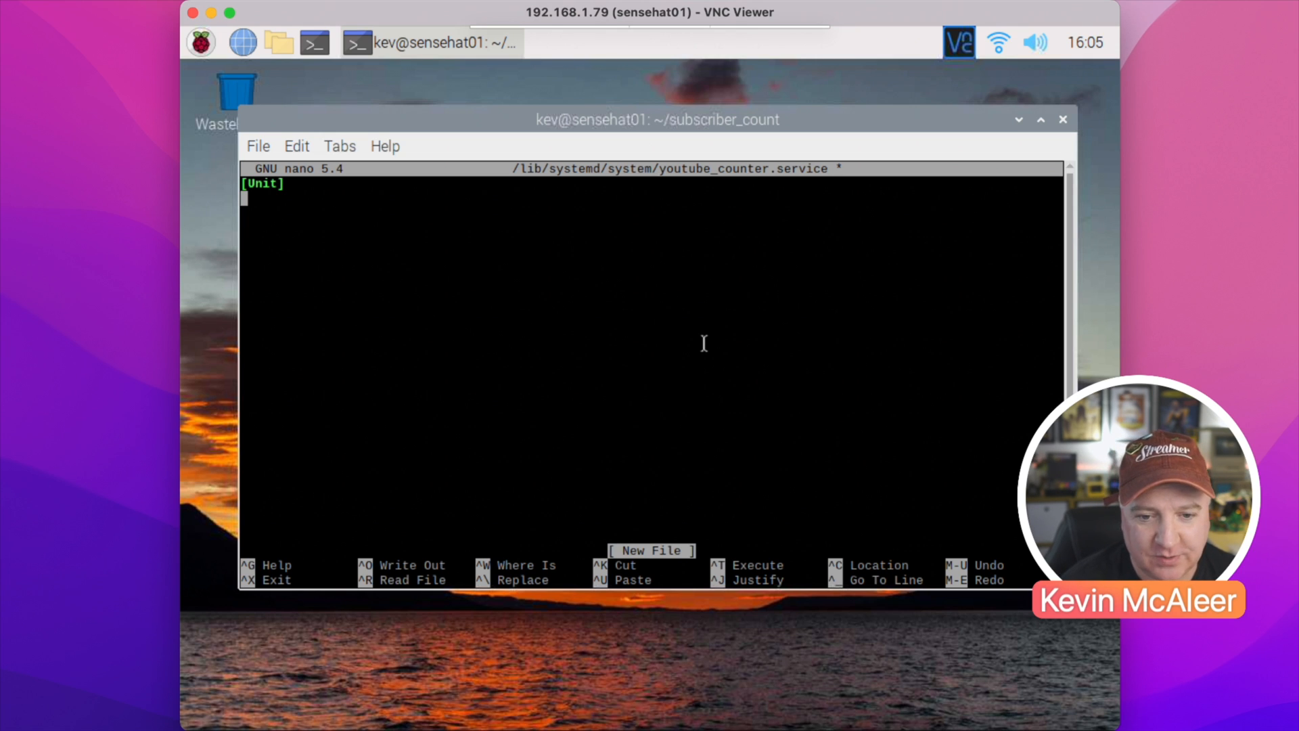
pyautogui.write('Desic')
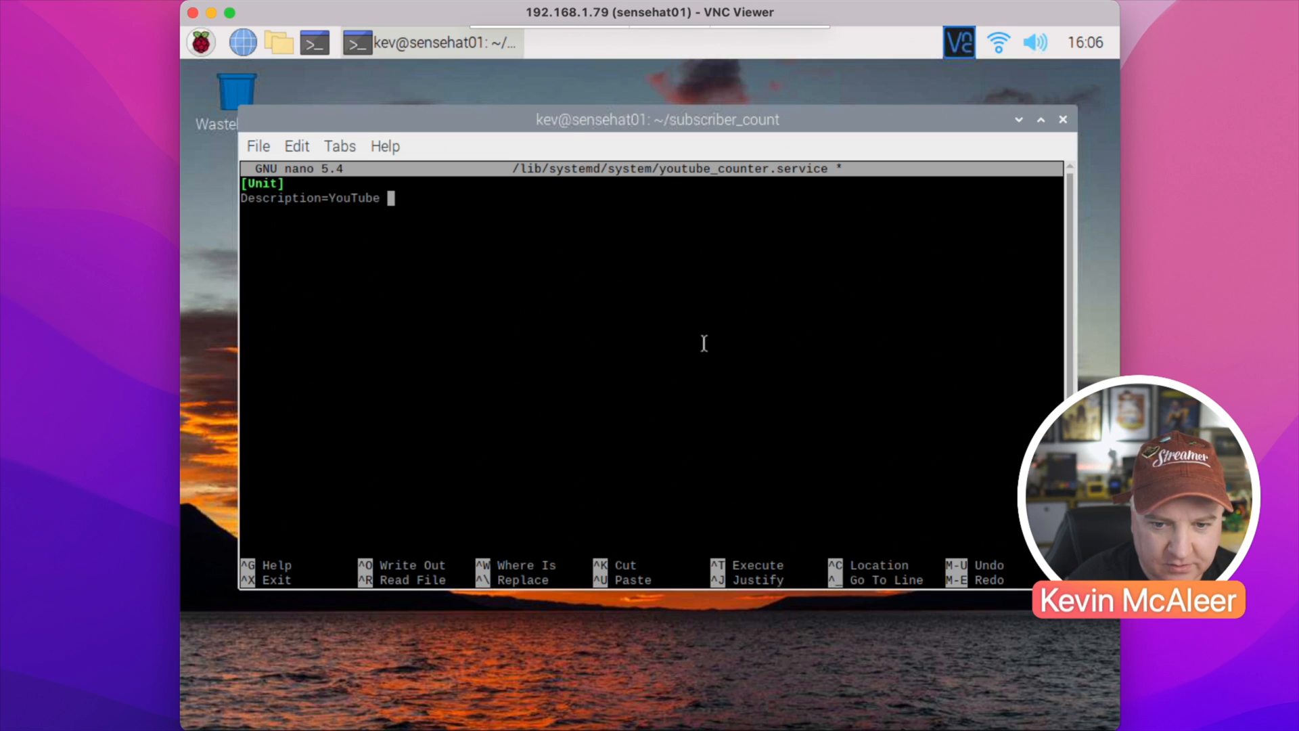
pyautogui.write('Subscriber Count')
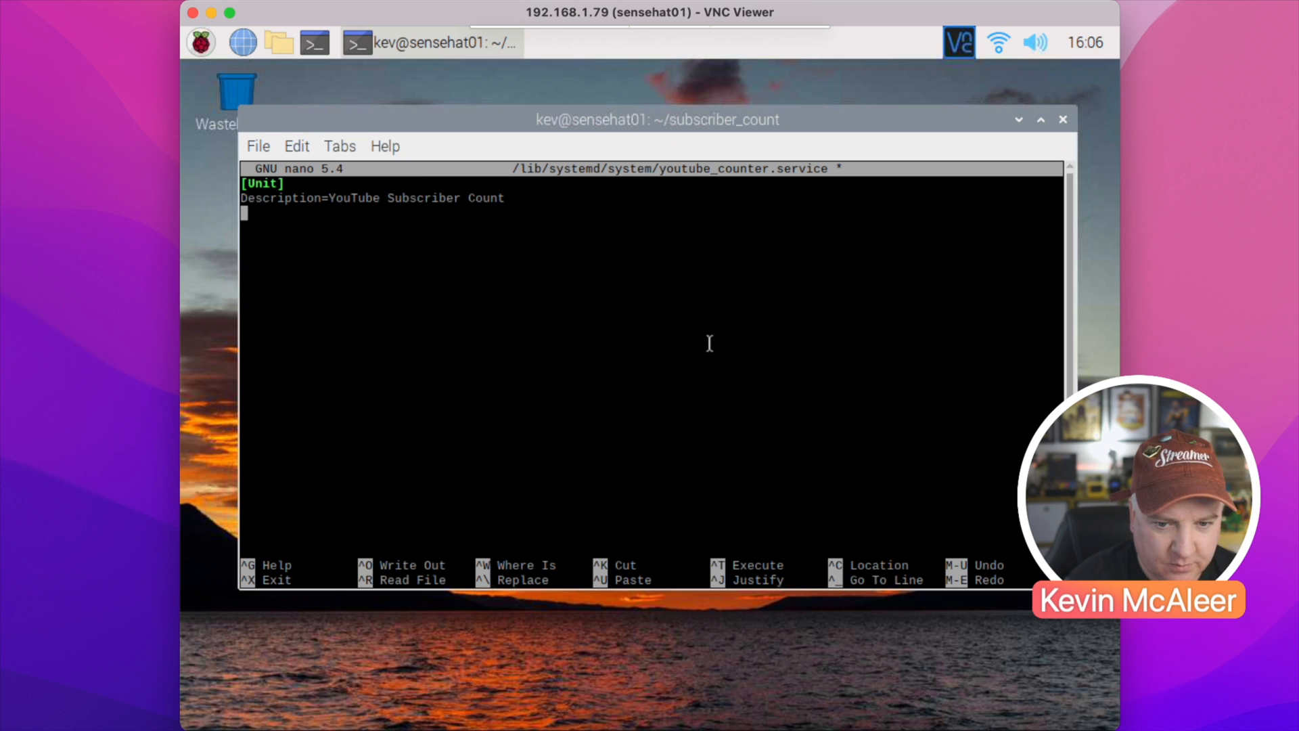
pyautogui.write('After')
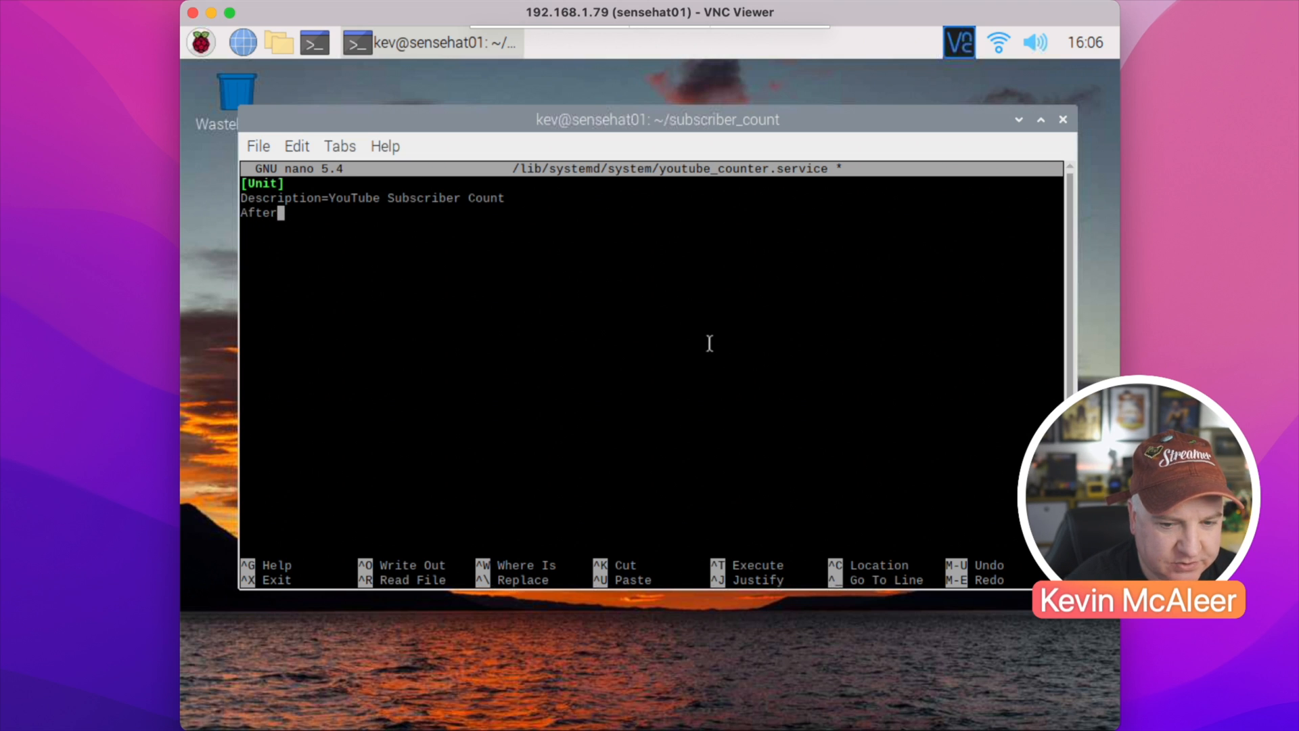
pyautogui.write('multi')
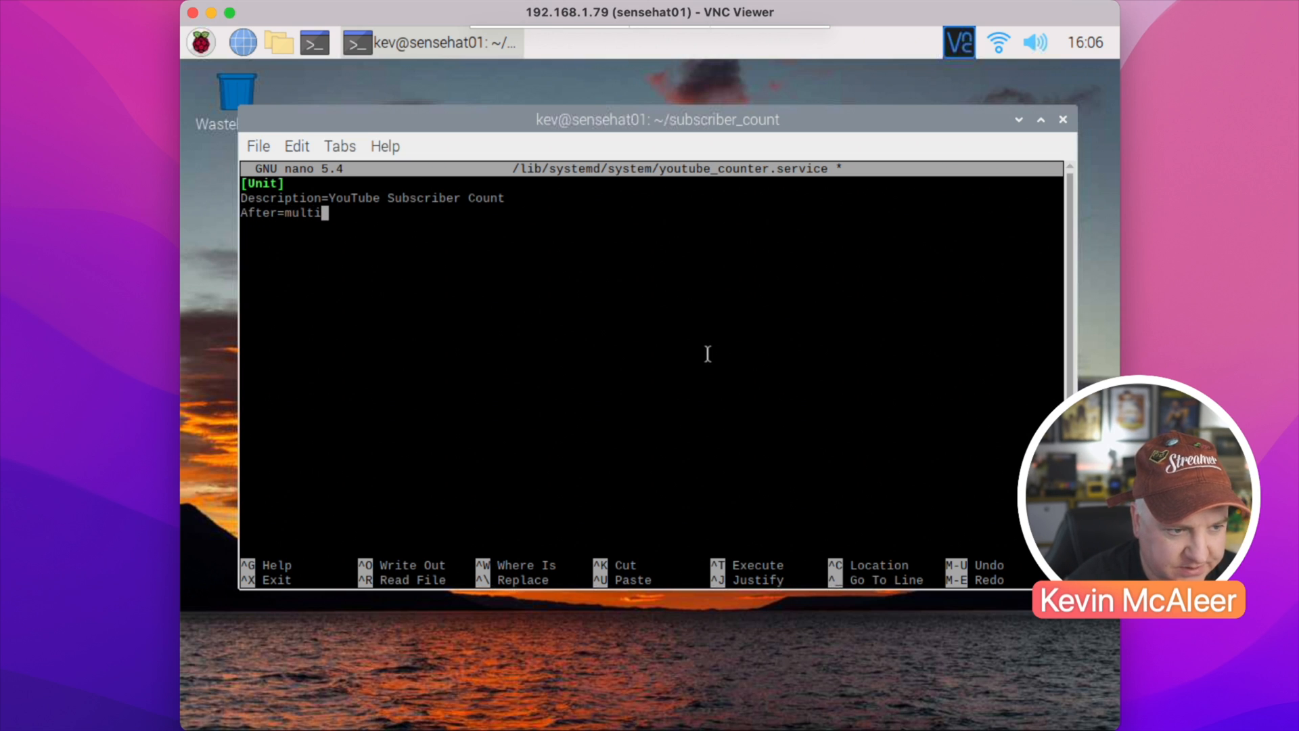
pyautogui.write('-user.target')
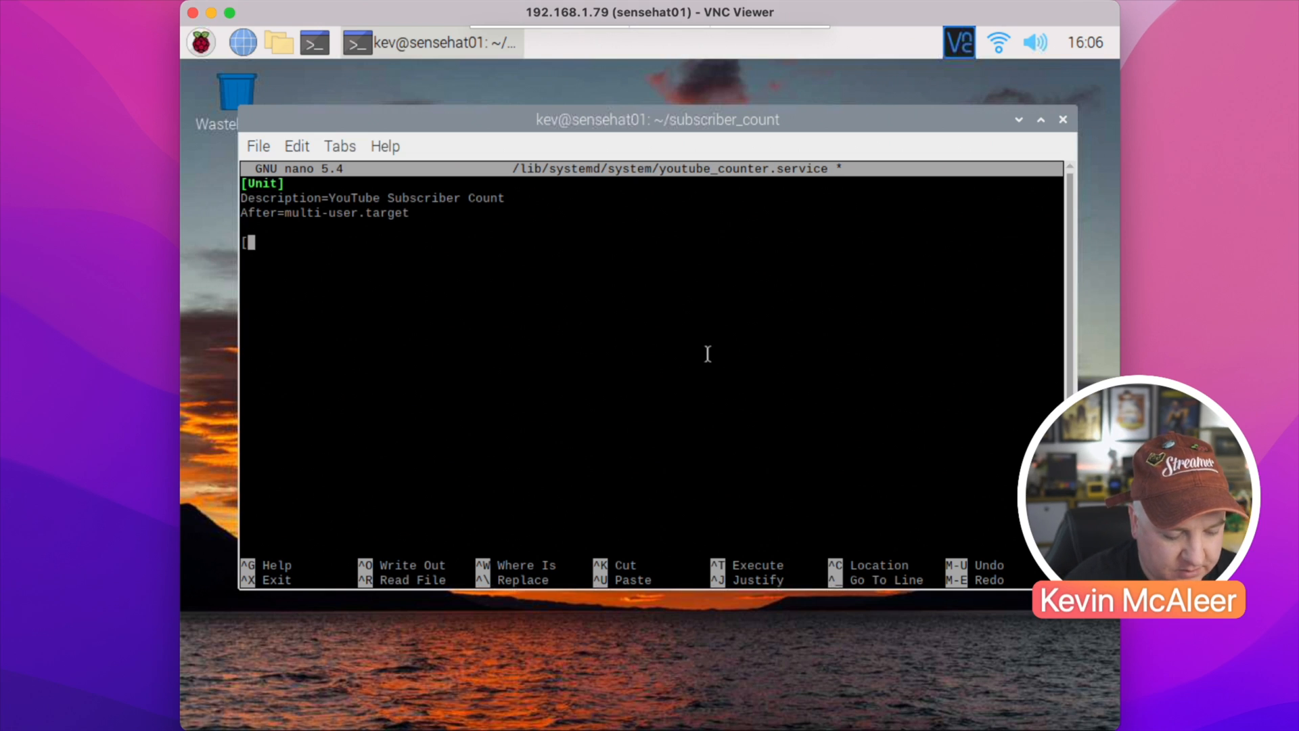
# - Add a [Service] section with Type=simple and begin the ExecStart line
pyautogui.write('[Service]')
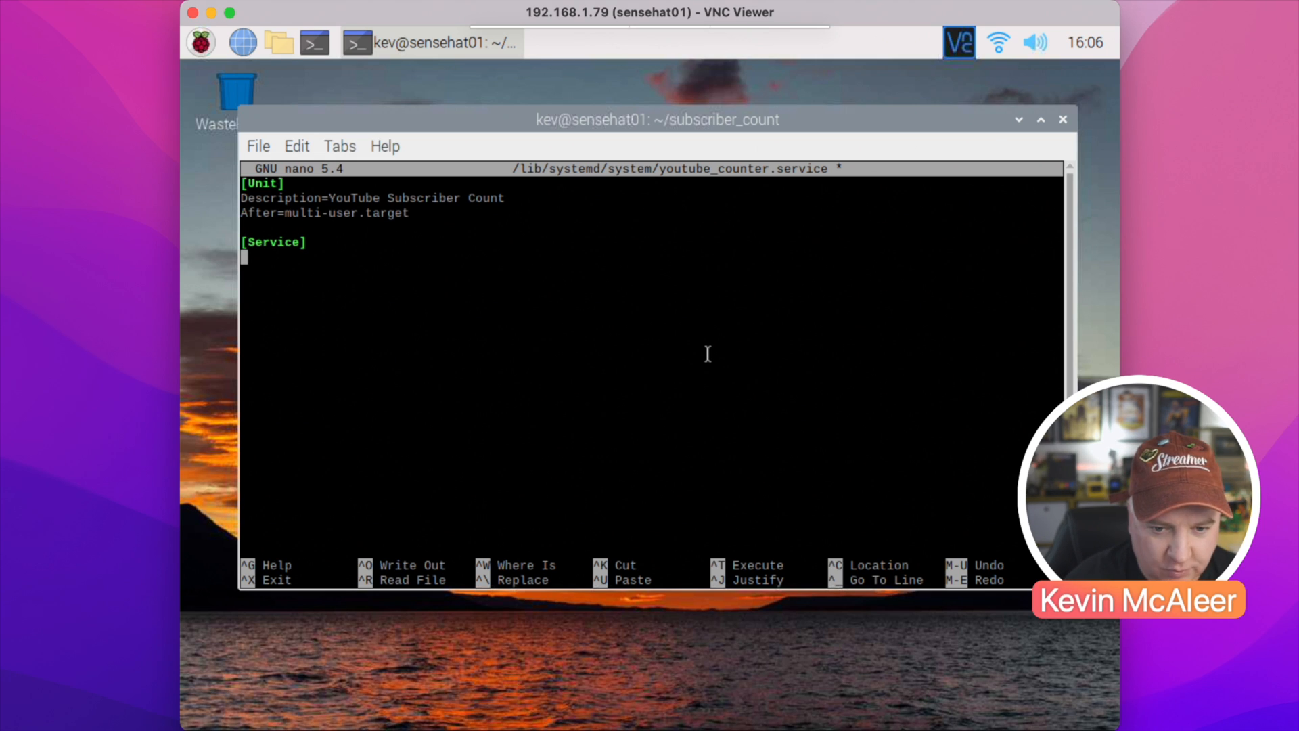
pyautogui.write('Type=')
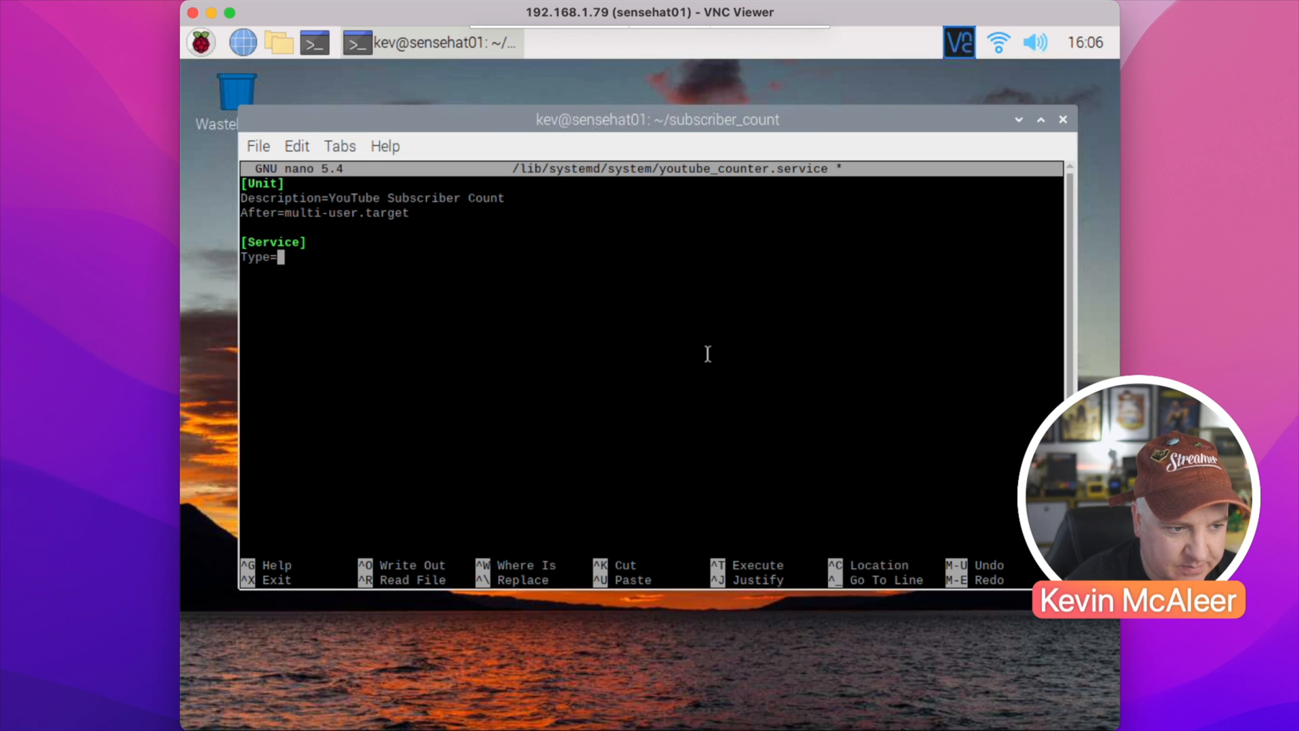
pyautogui.write('simple')
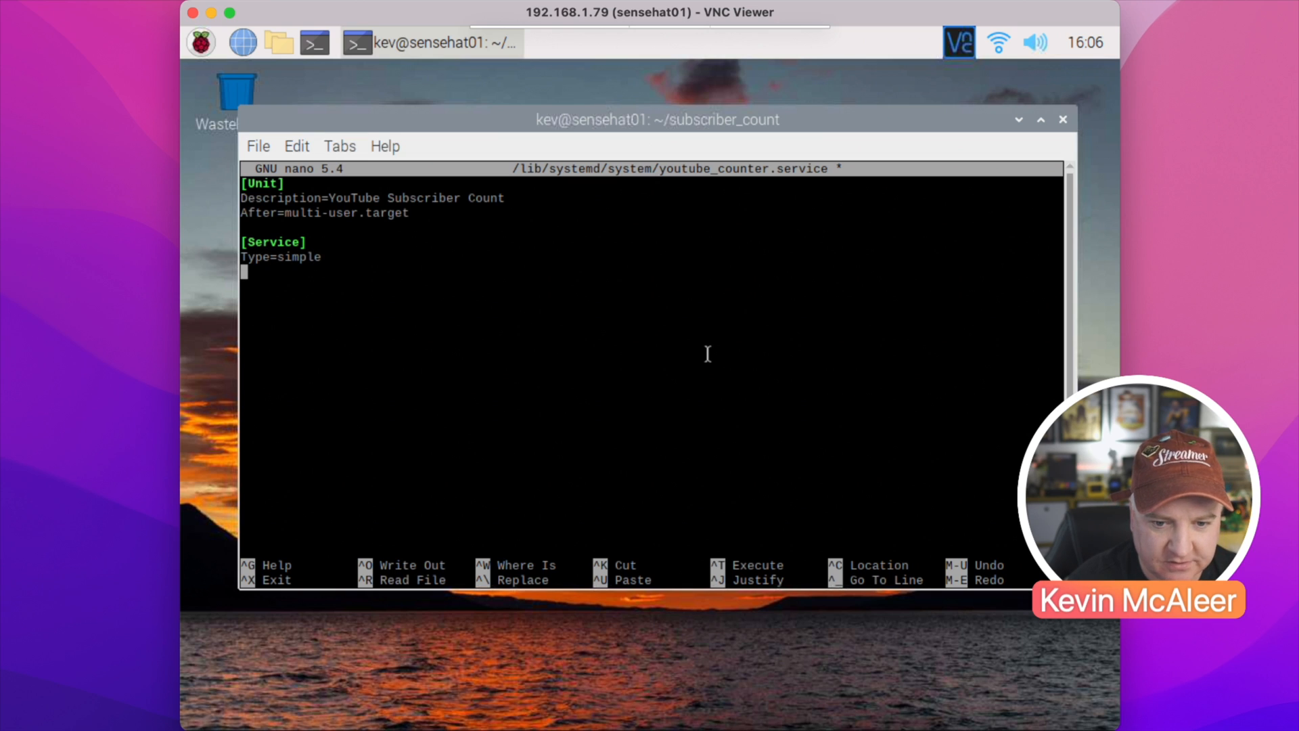
pyautogui.write('ExecStart')
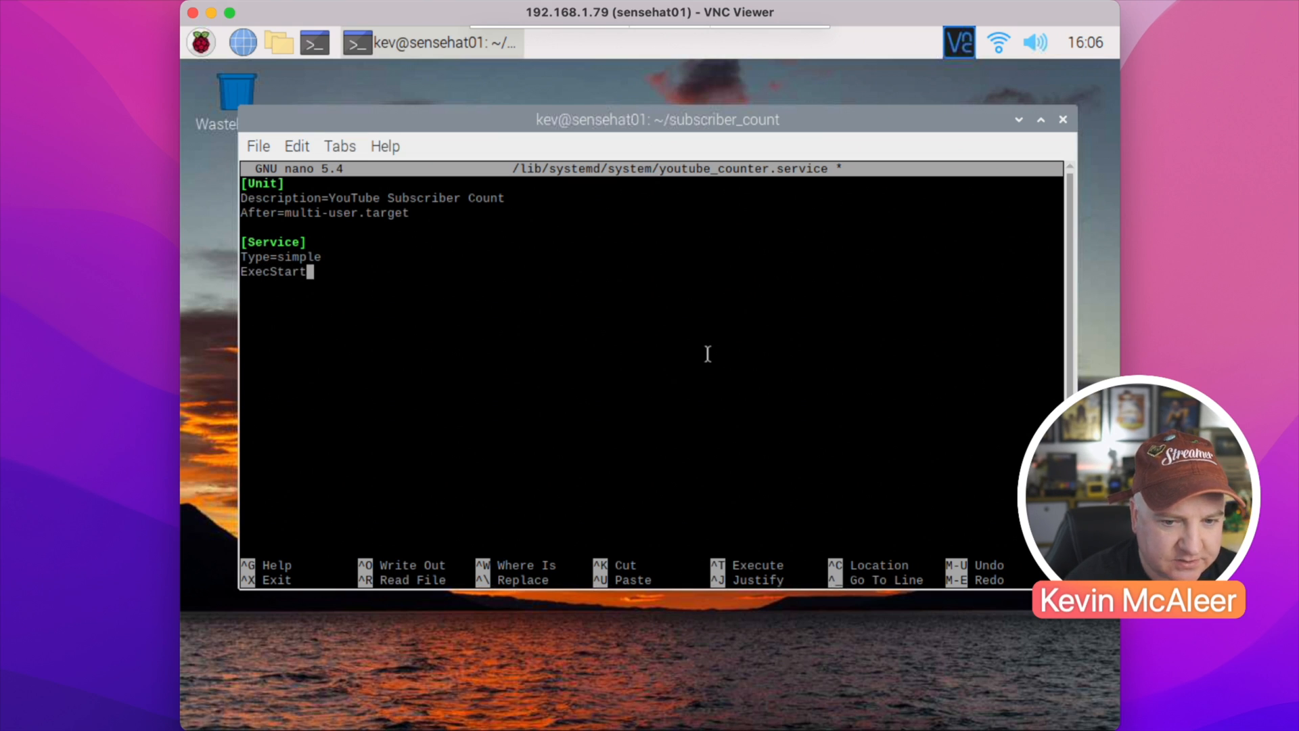
pyautogui.press('Backspace')
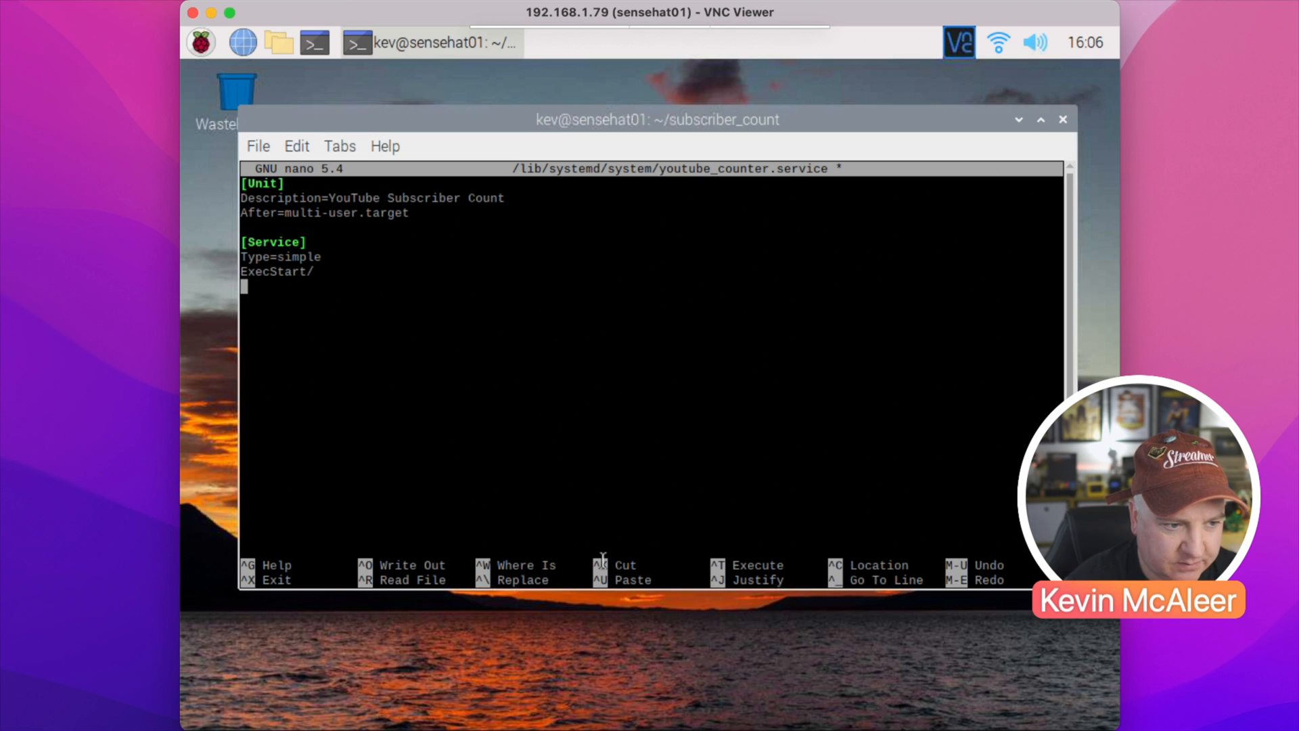
# - Set ExecStart=/usr/bin/python /home/kev/subscriber_count/get_subs.py
pyautogui.write('/')
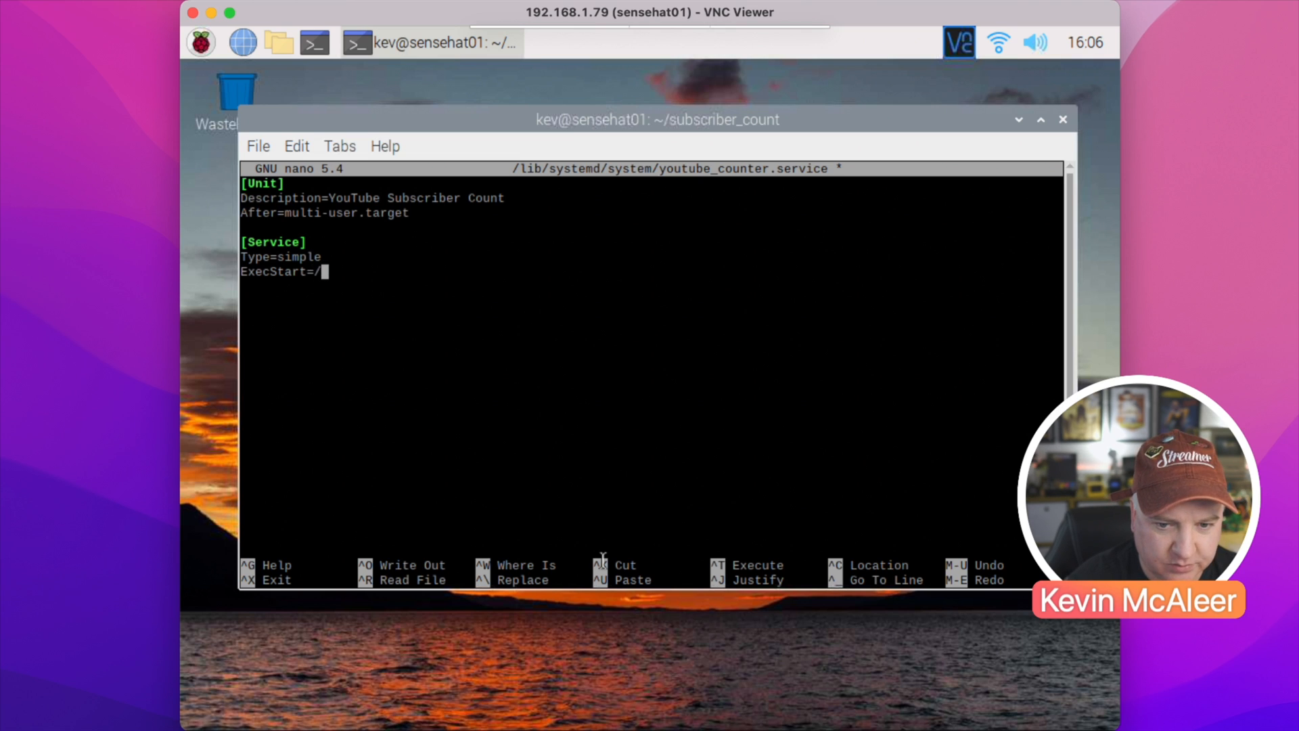
pyautogui.write('usr/bin')
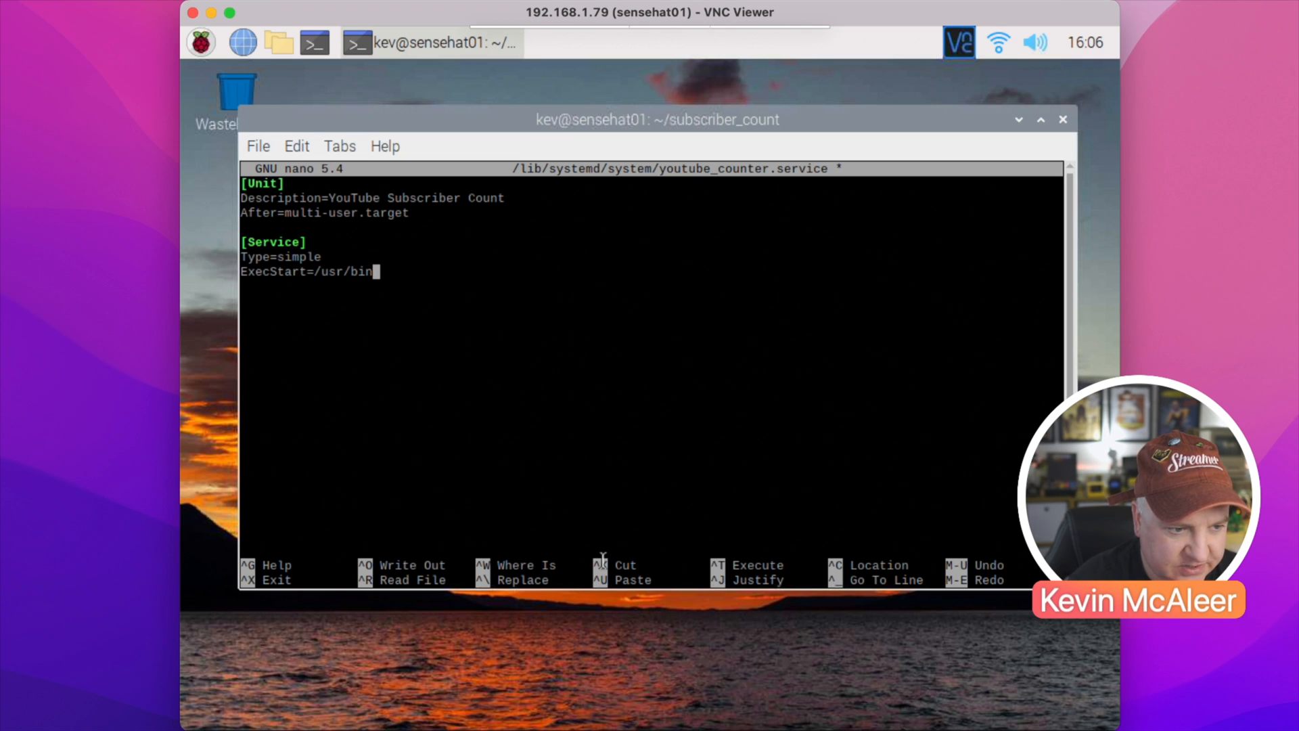
pyautogui.write('/python /')
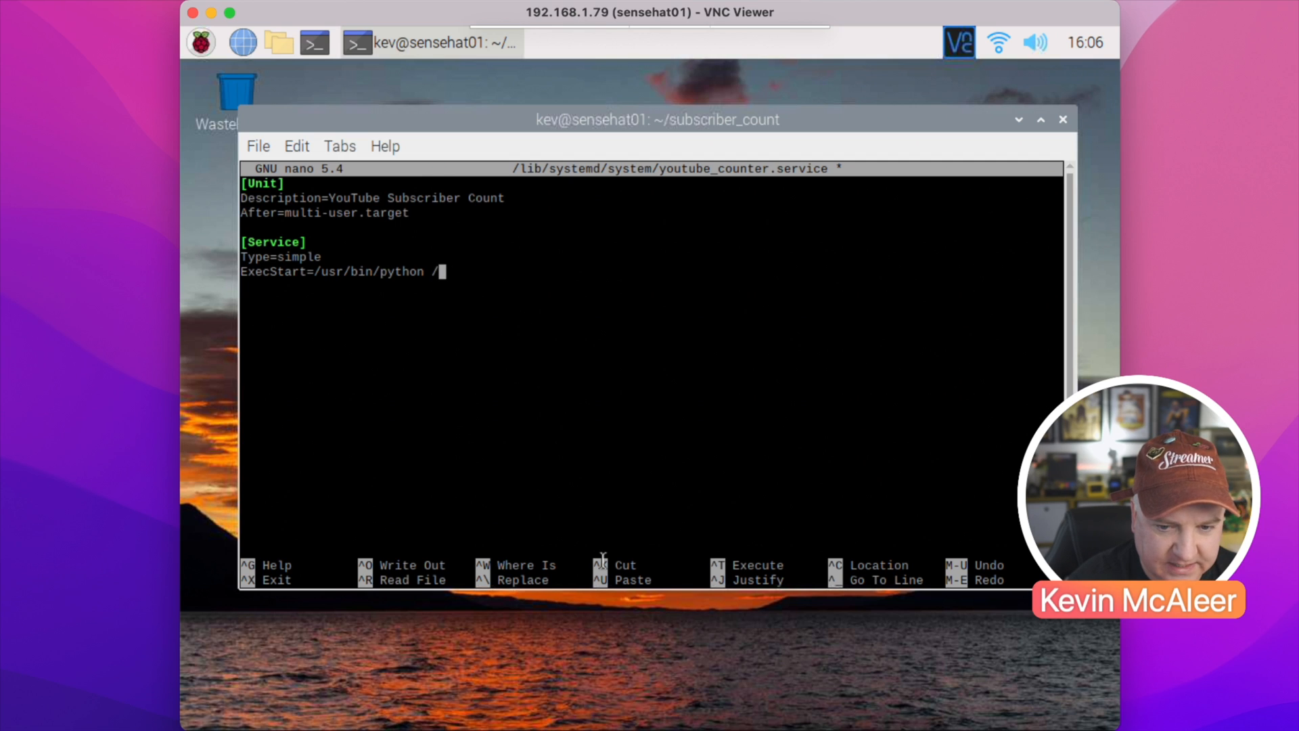
pyautogui.write('home/')
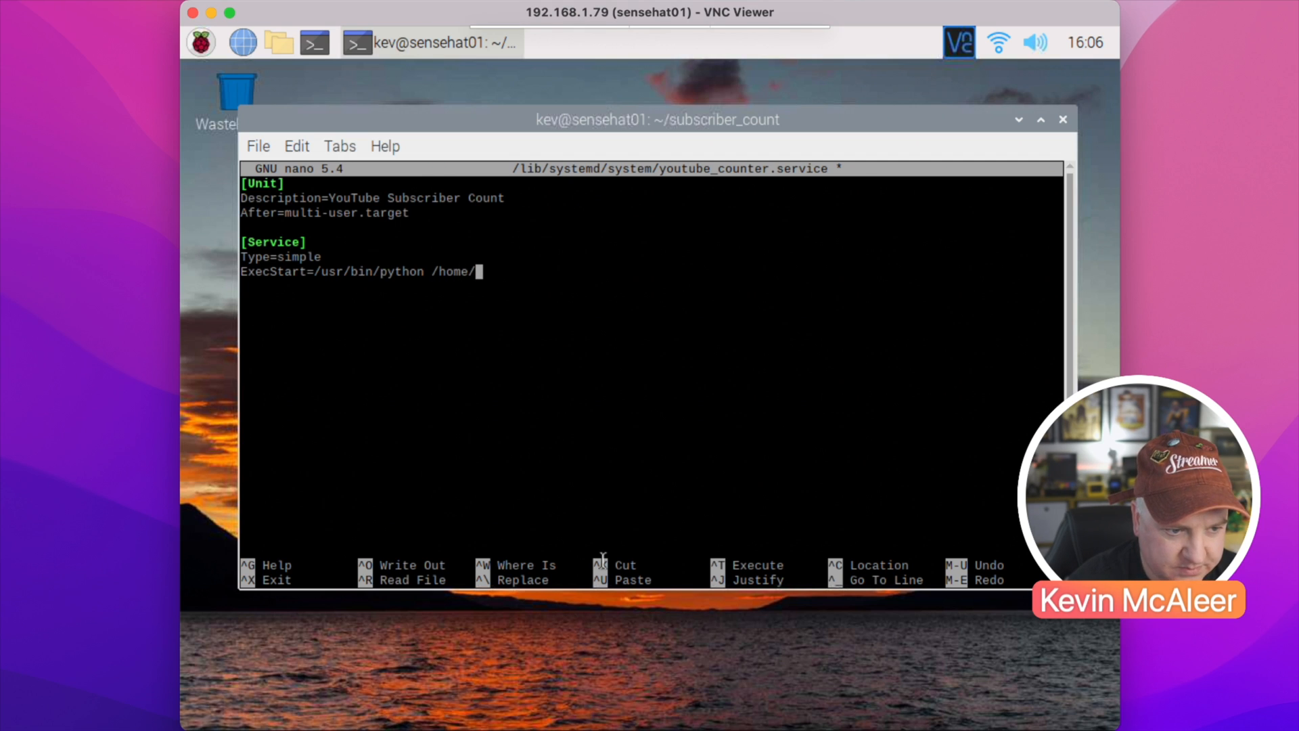
pyautogui.write('kev/subscriber_count/get_')
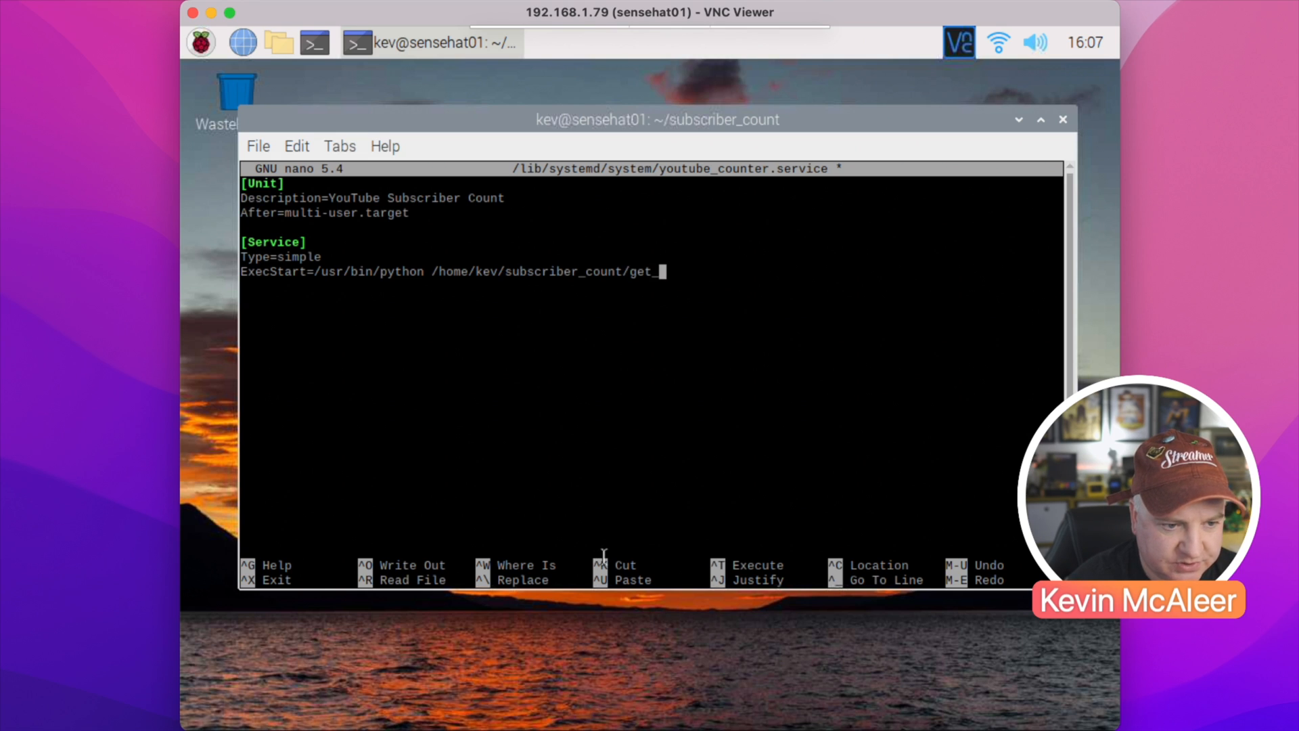
pyautogui.write('ubs')
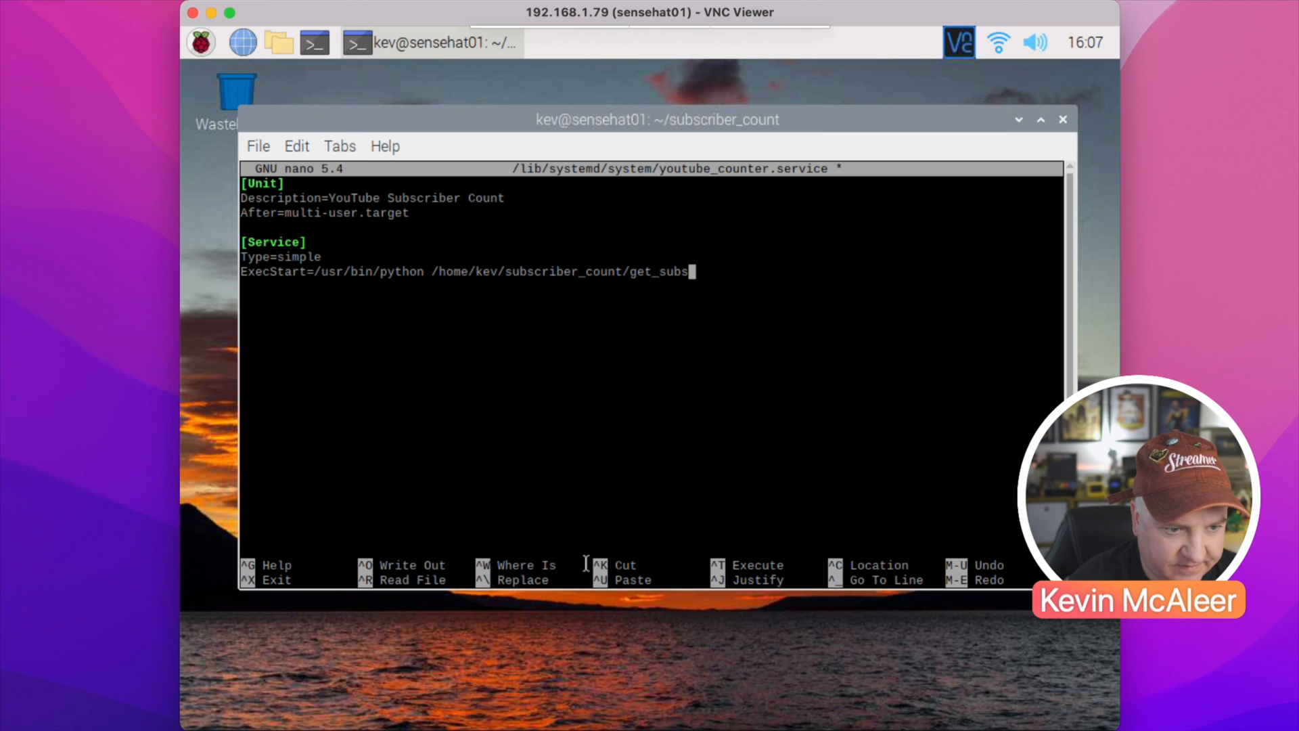
pyautogui.write('.py')
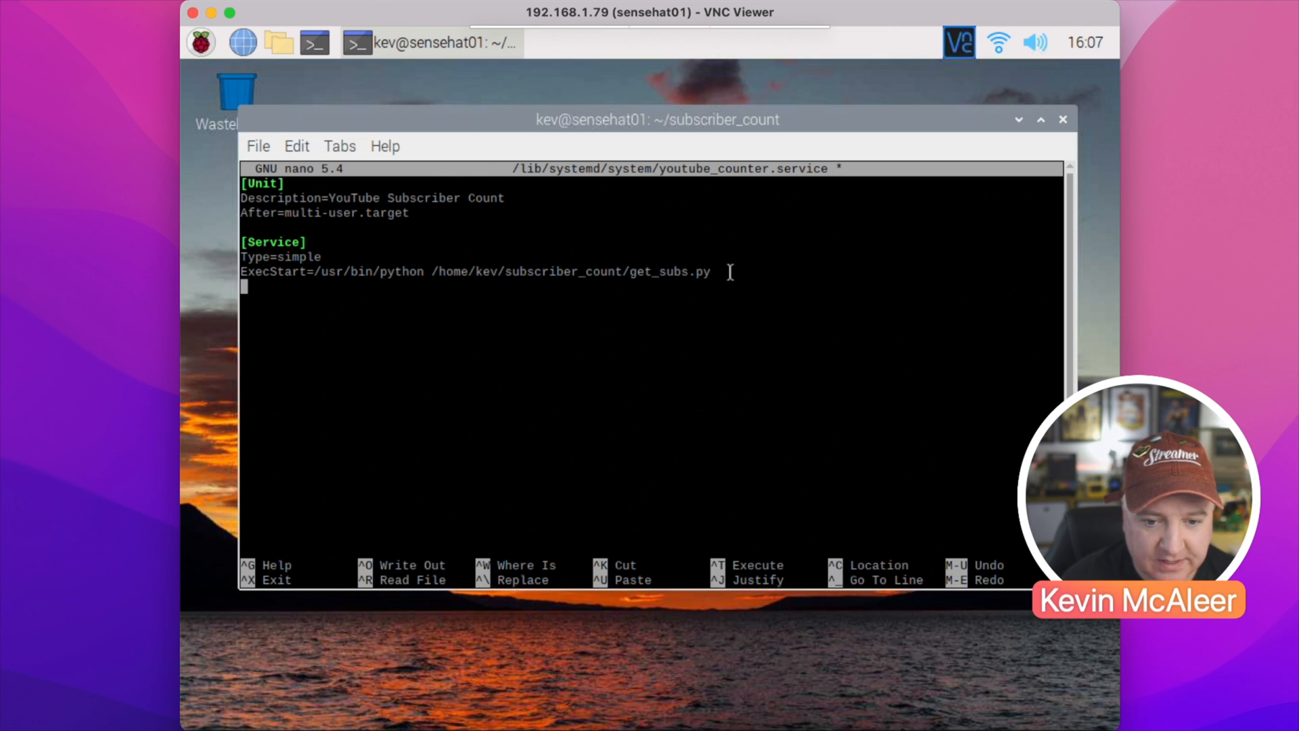
# - Add Restart=on-abort to the Service section
pyautogui.write('R')
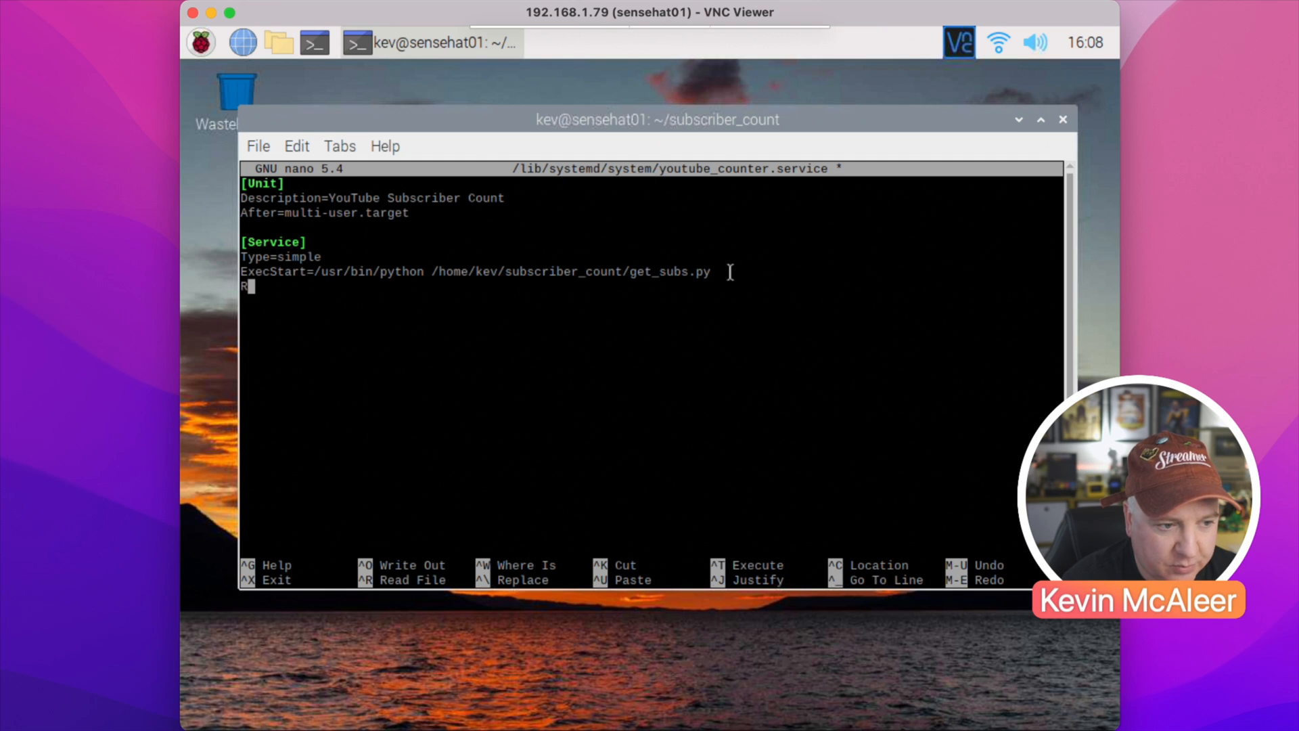
pyautogui.write('estart=')
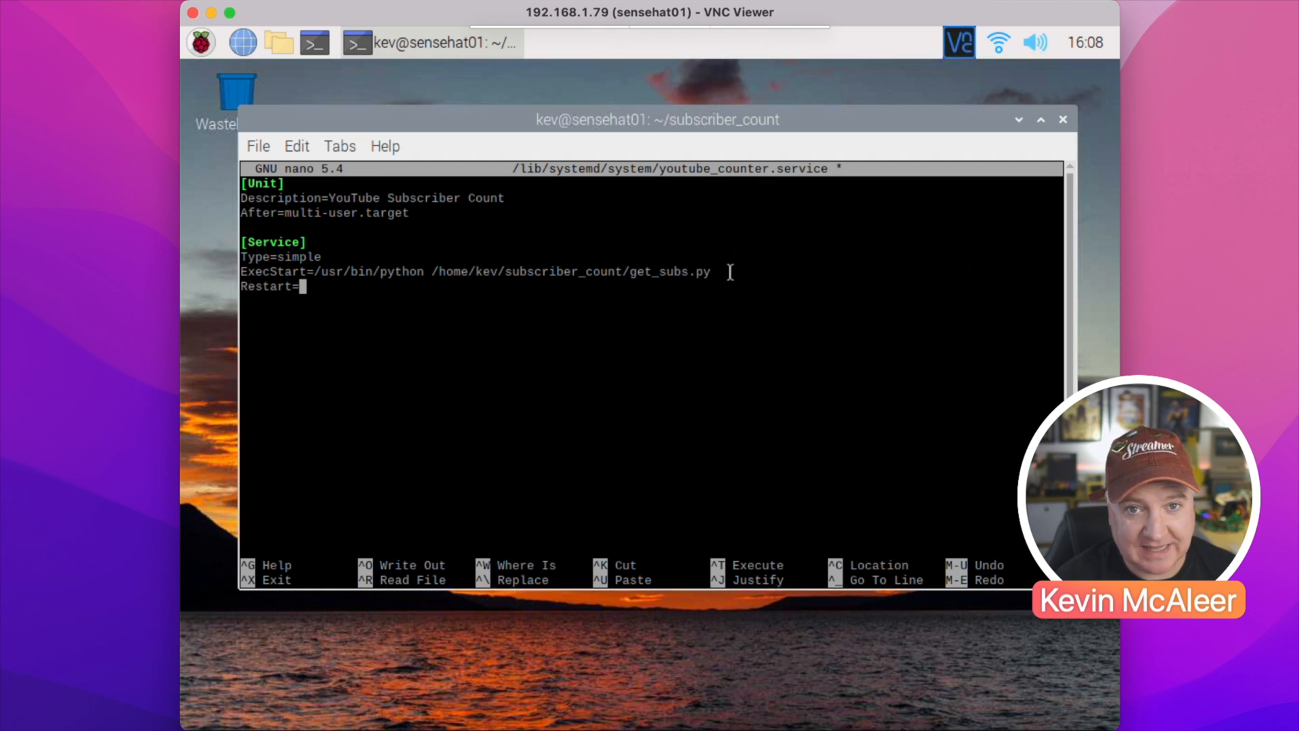
pyautogui.write('on-abort')
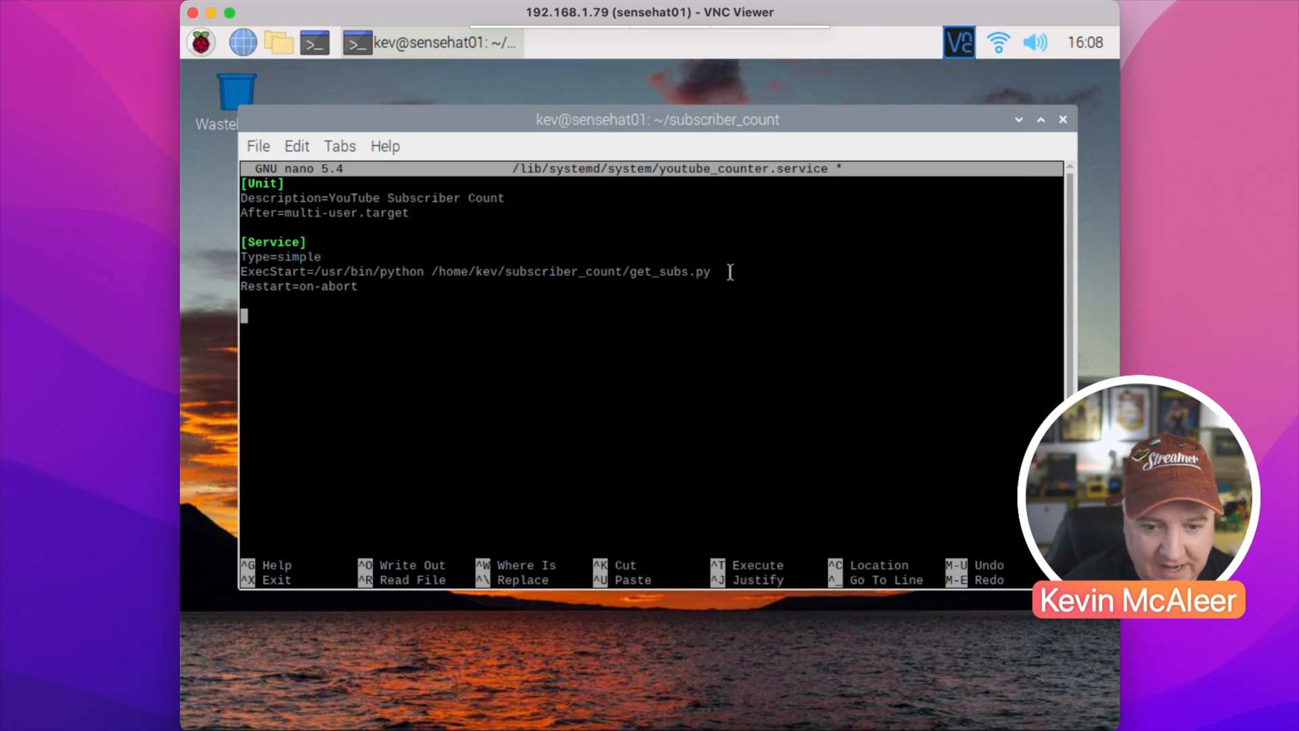
# - Add an [Install] section with WantedBy=multi-user.target and save the unit file
pyautogui.write('[Instal')
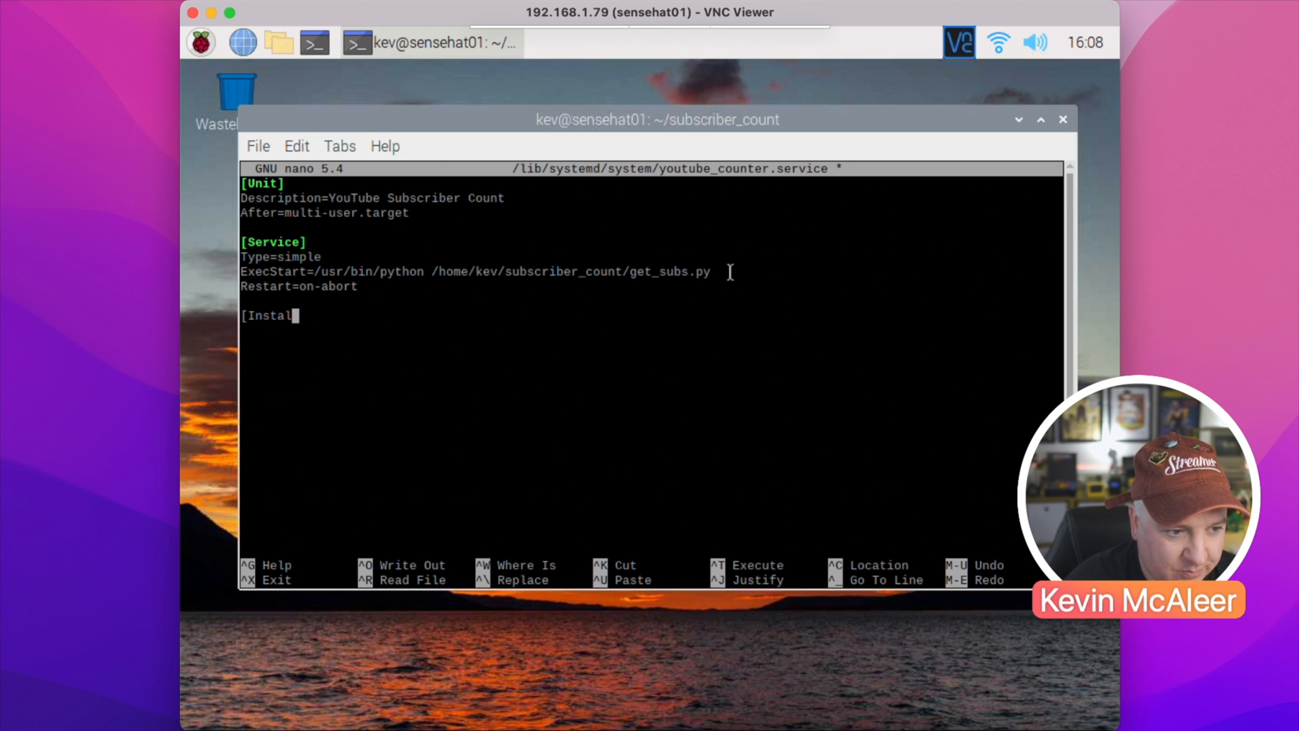
pyautogui.write(']')
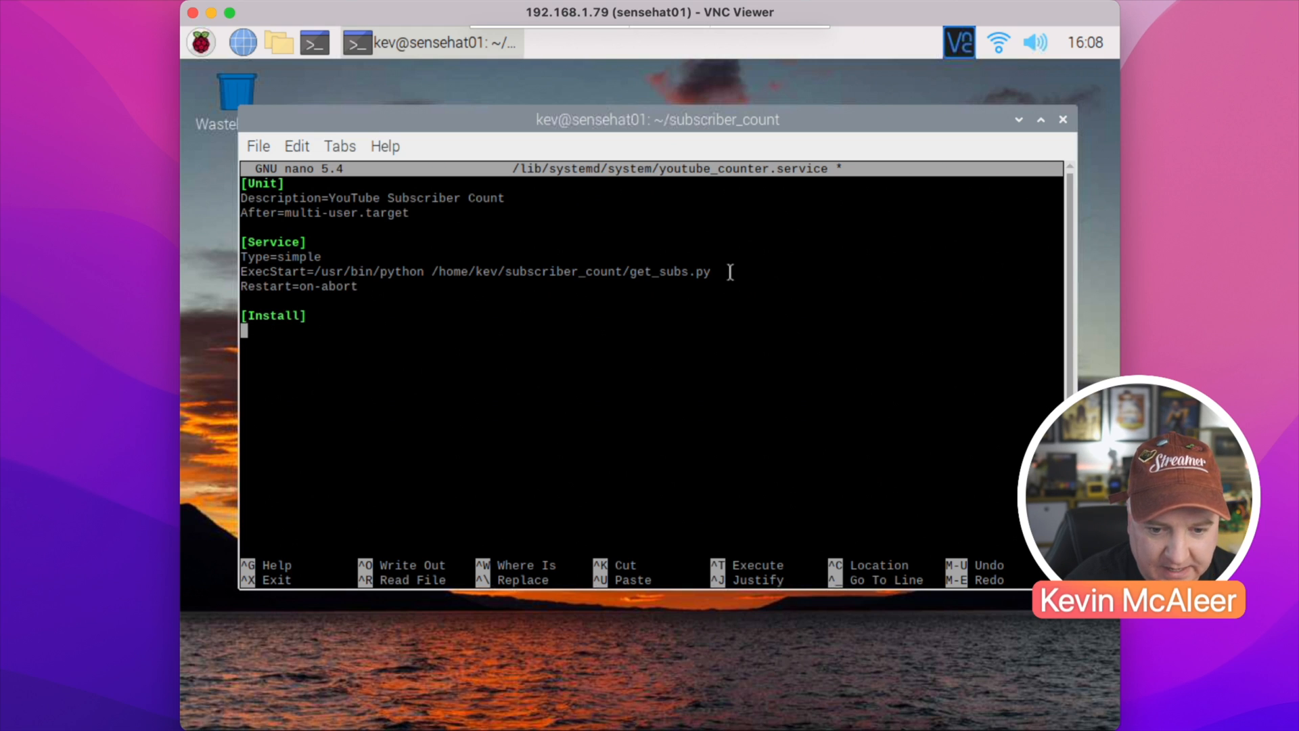
pyautogui.write('WantedBy')
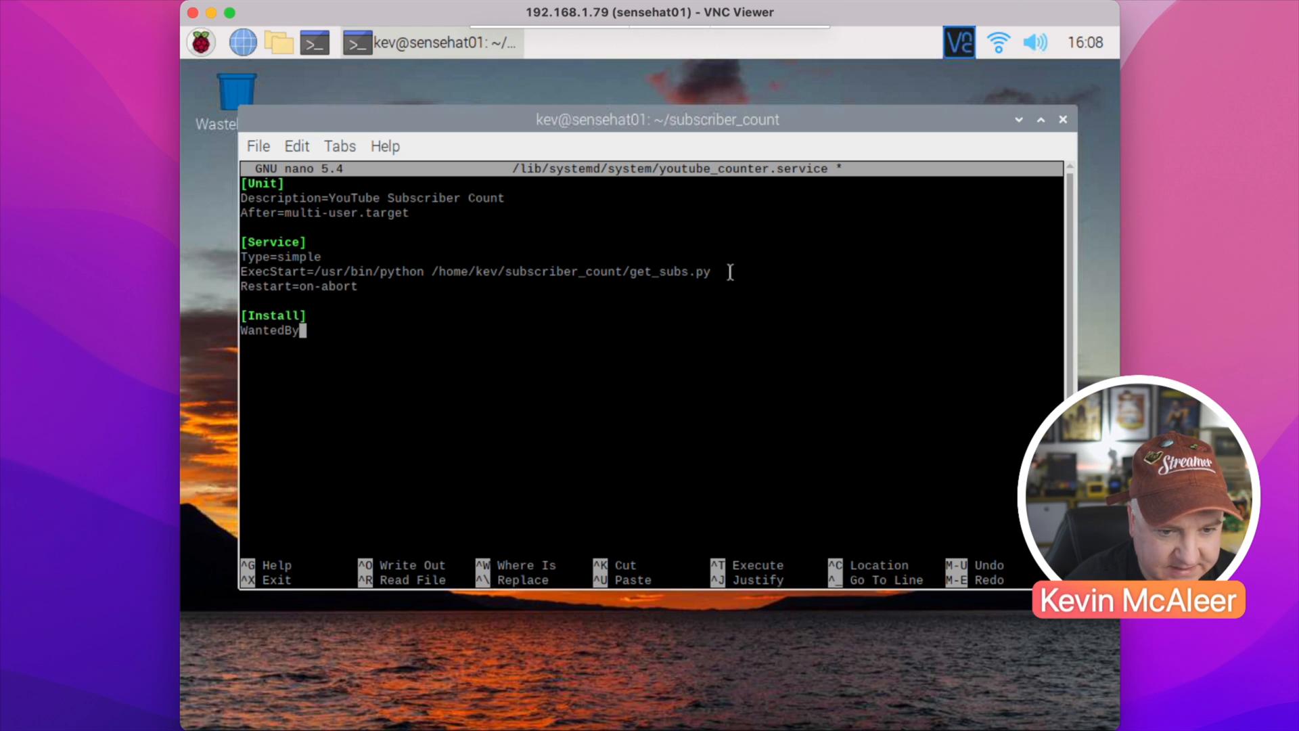
pyautogui.write('=m')
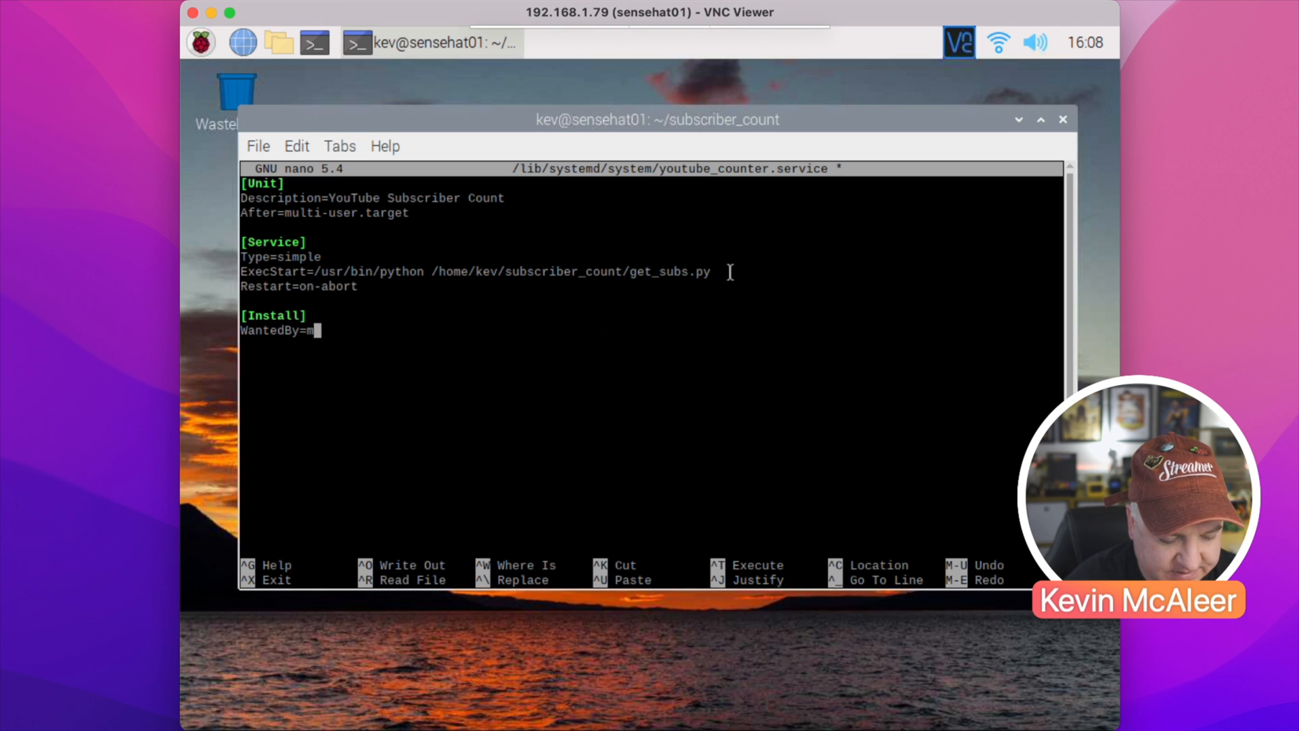
pyautogui.write('ulti-user.t')
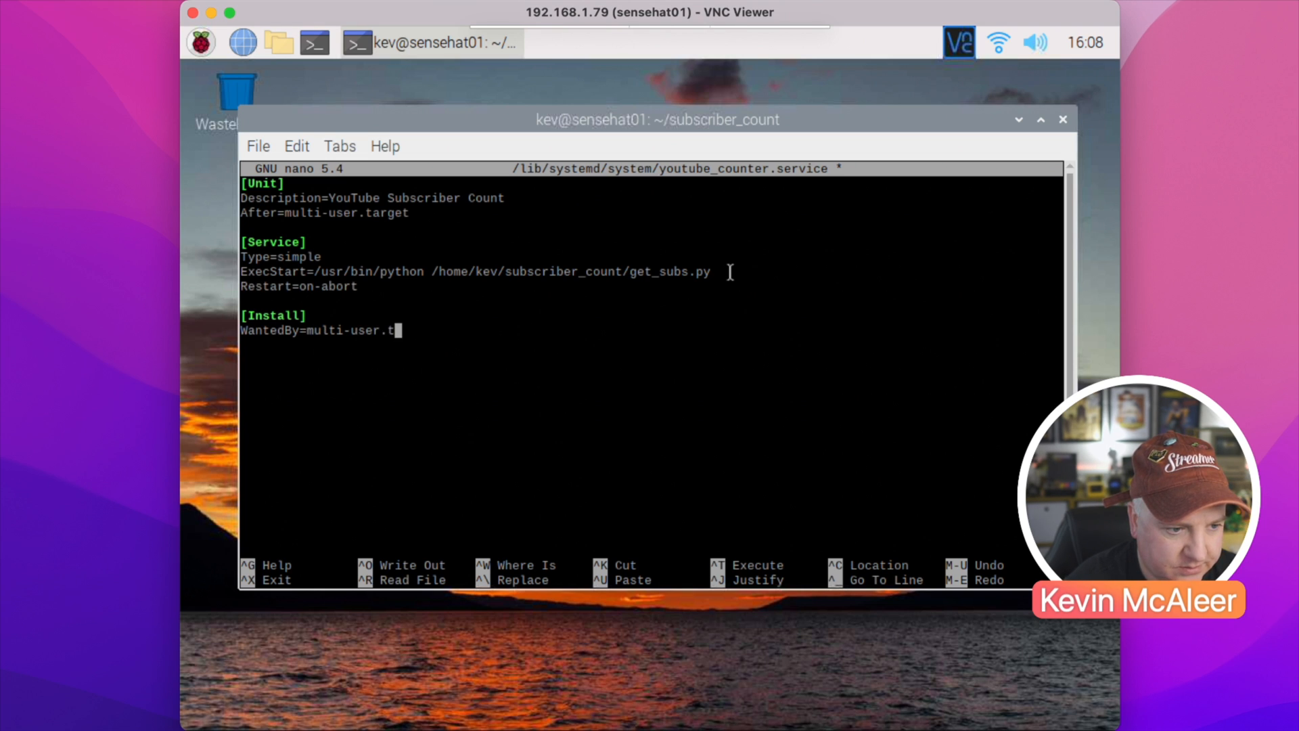
pyautogui.write('arget')
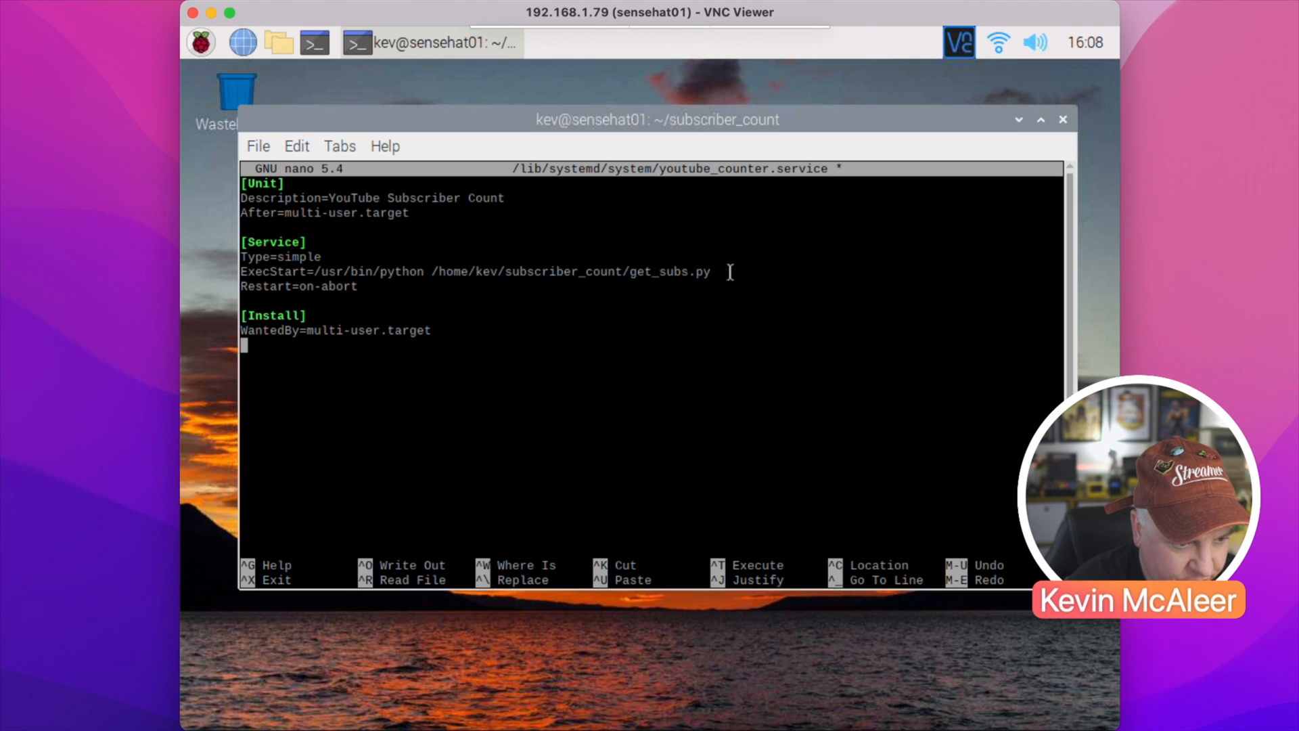
pyautogui.press('ctrl+o')
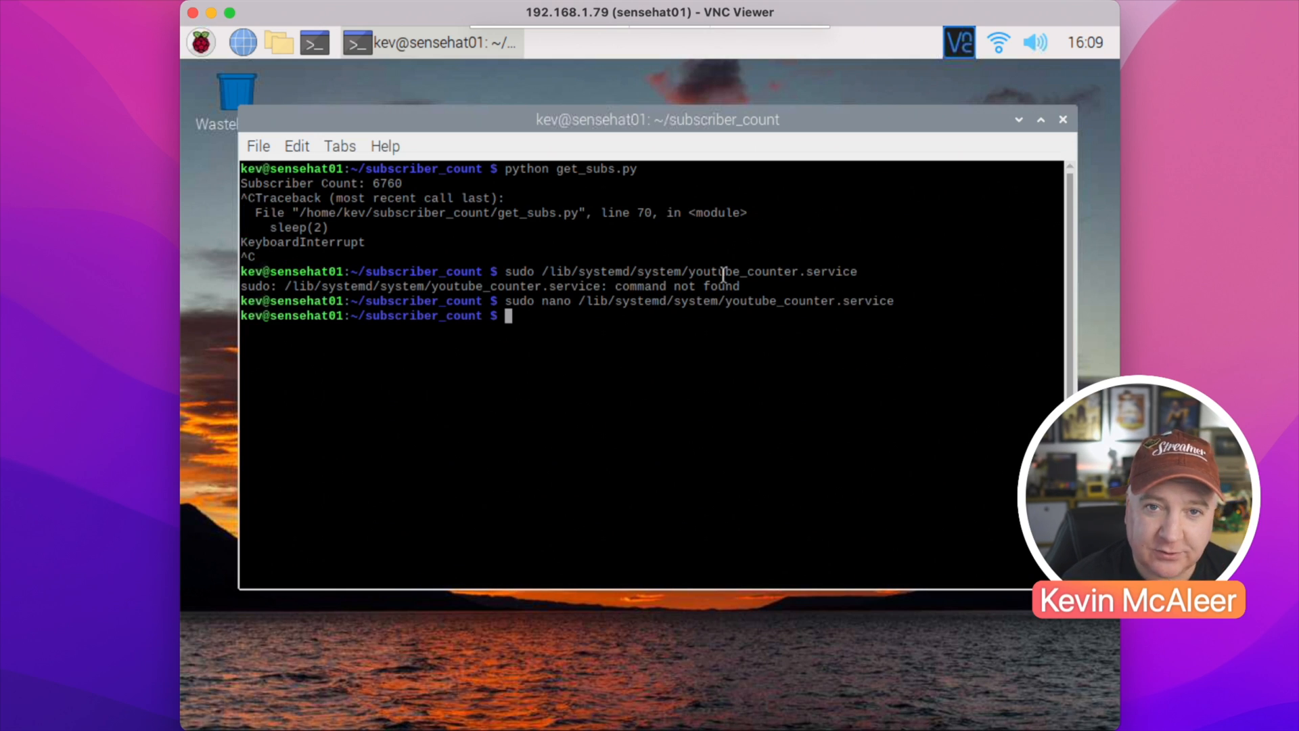
# - Enable youtube_counter with sudo systemctl so it starts at boot
pyautogui.write('systemctl')
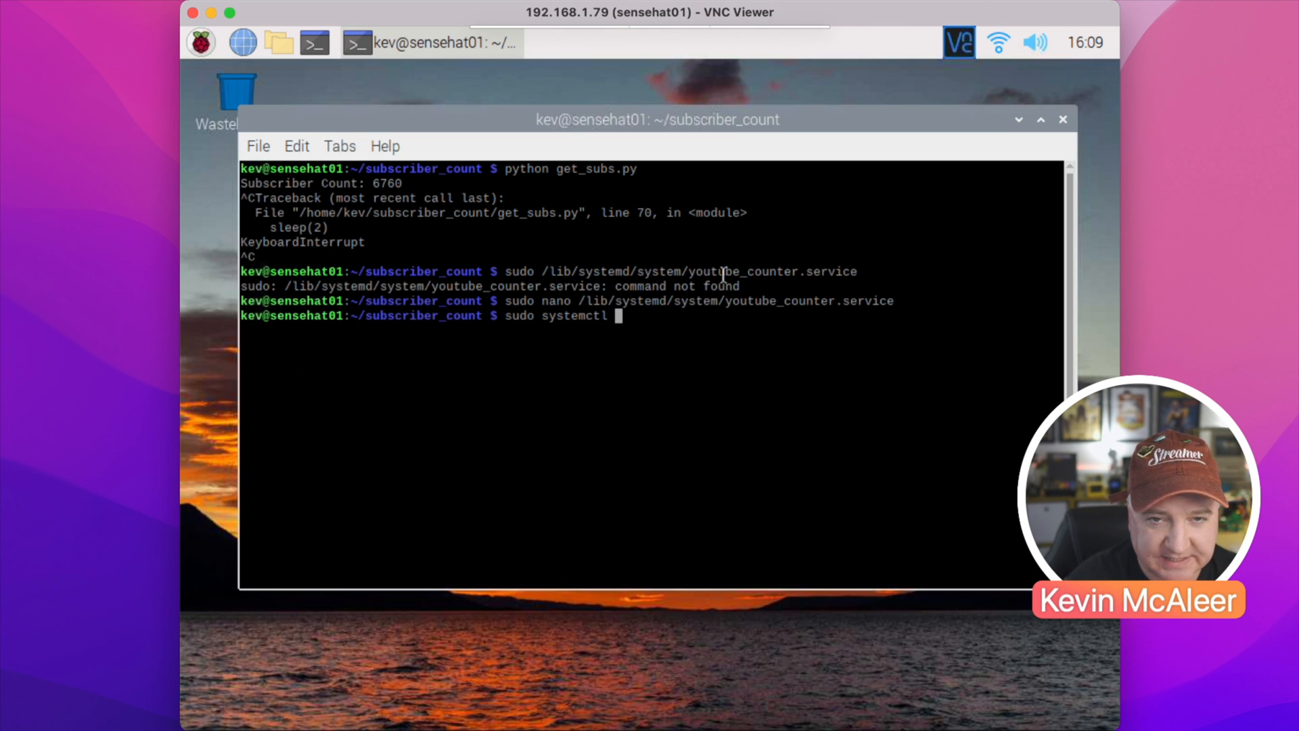
pyautogui.write('enable')
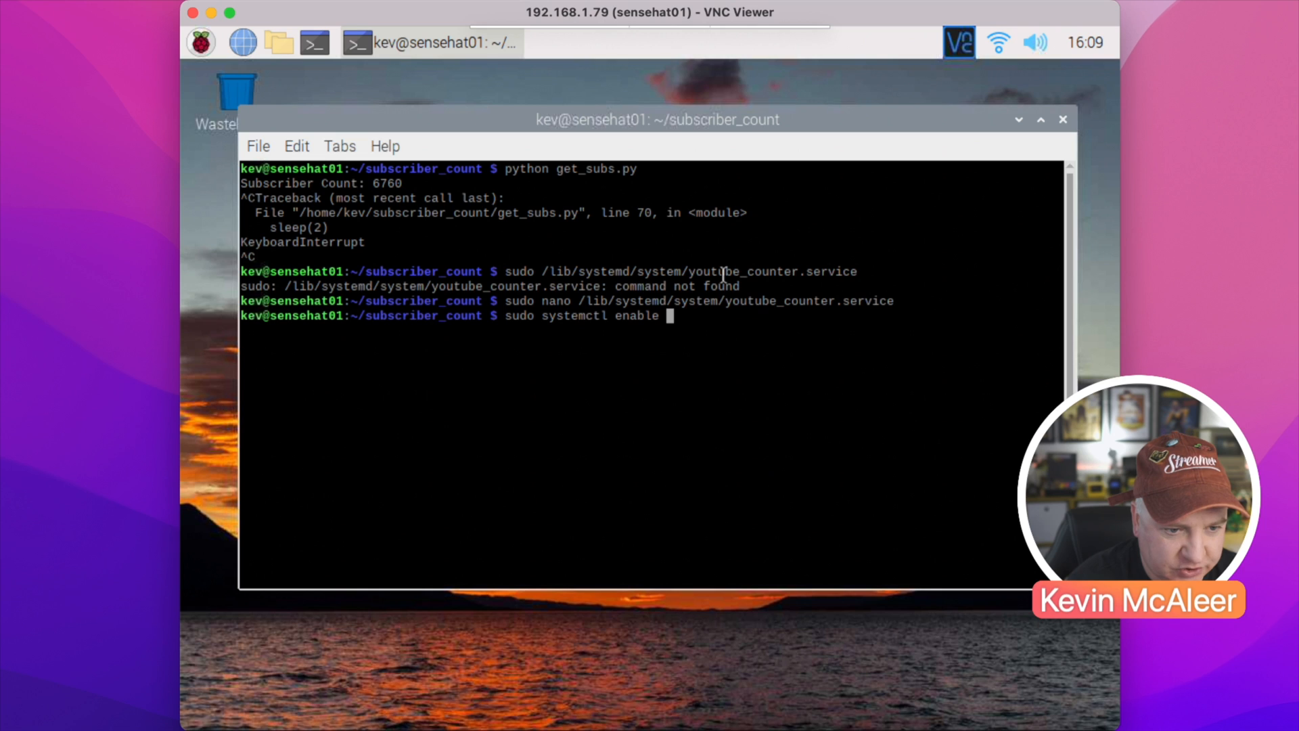
pyautogui.write('you')
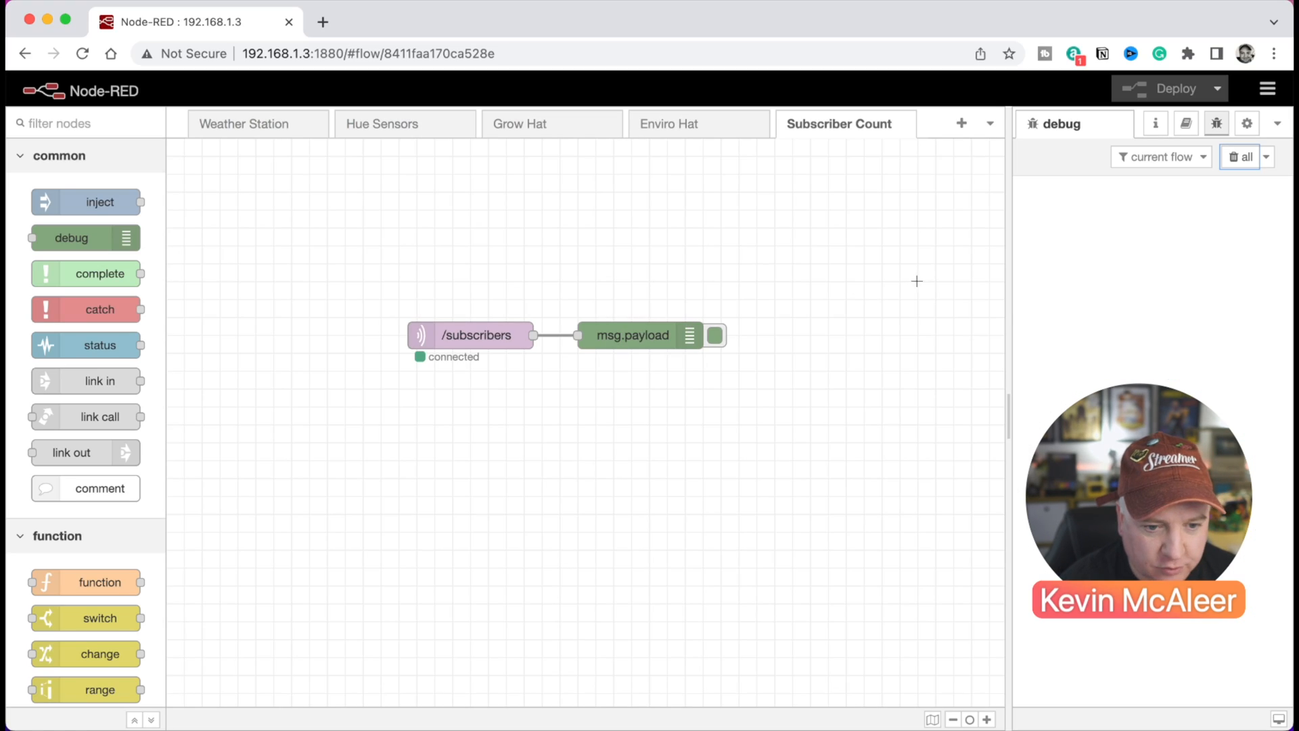
pyautogui.moveTo(1132, 288)
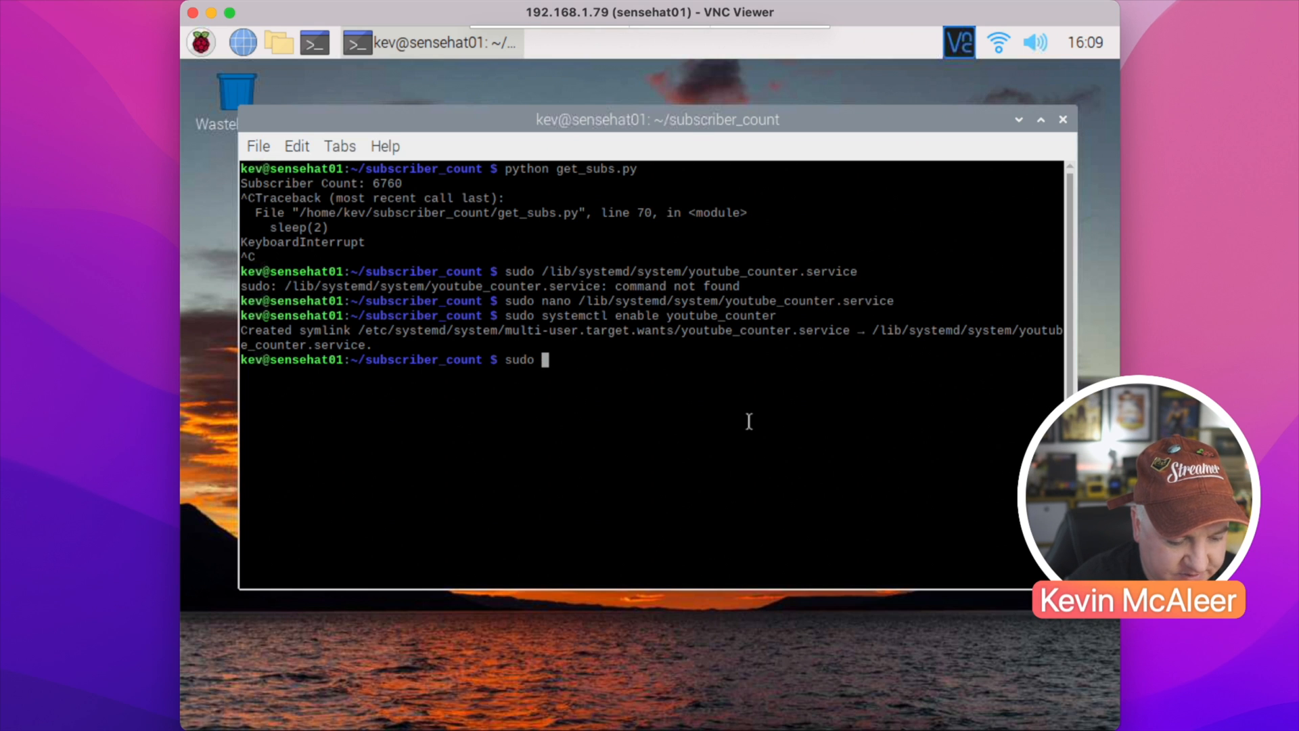
# - Start, stop, restart and stop the youtube_counter service with sudo systemctl
pyautogui.write('systemctl start')
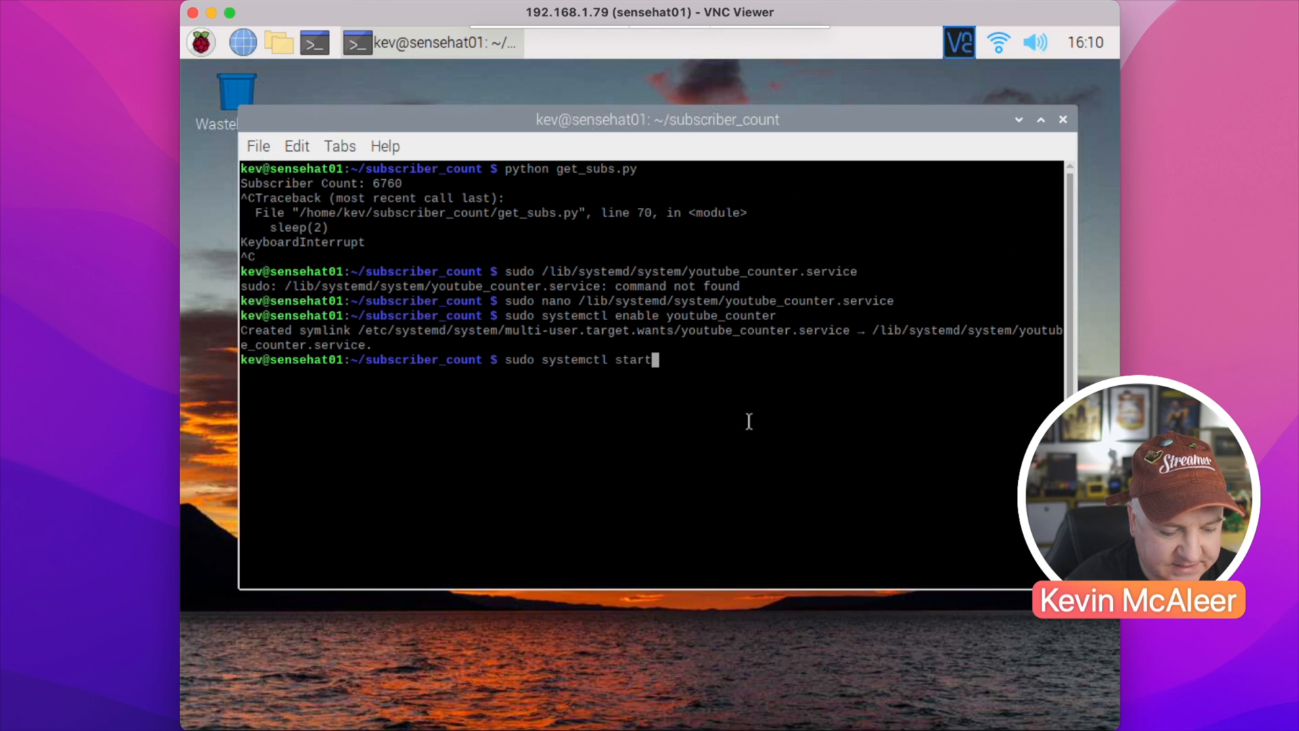
pyautogui.write('youtube_counter')
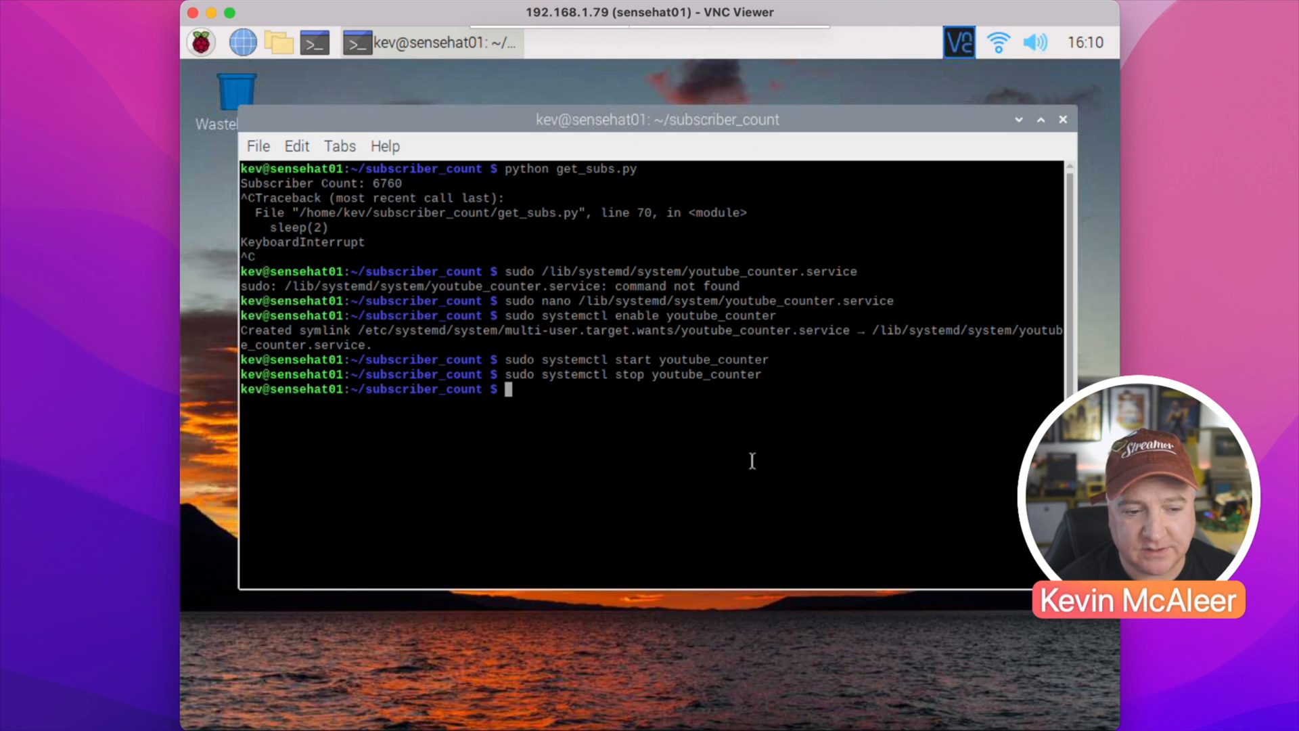
pyautogui.write('sudo systemctl stop youtube_counter')
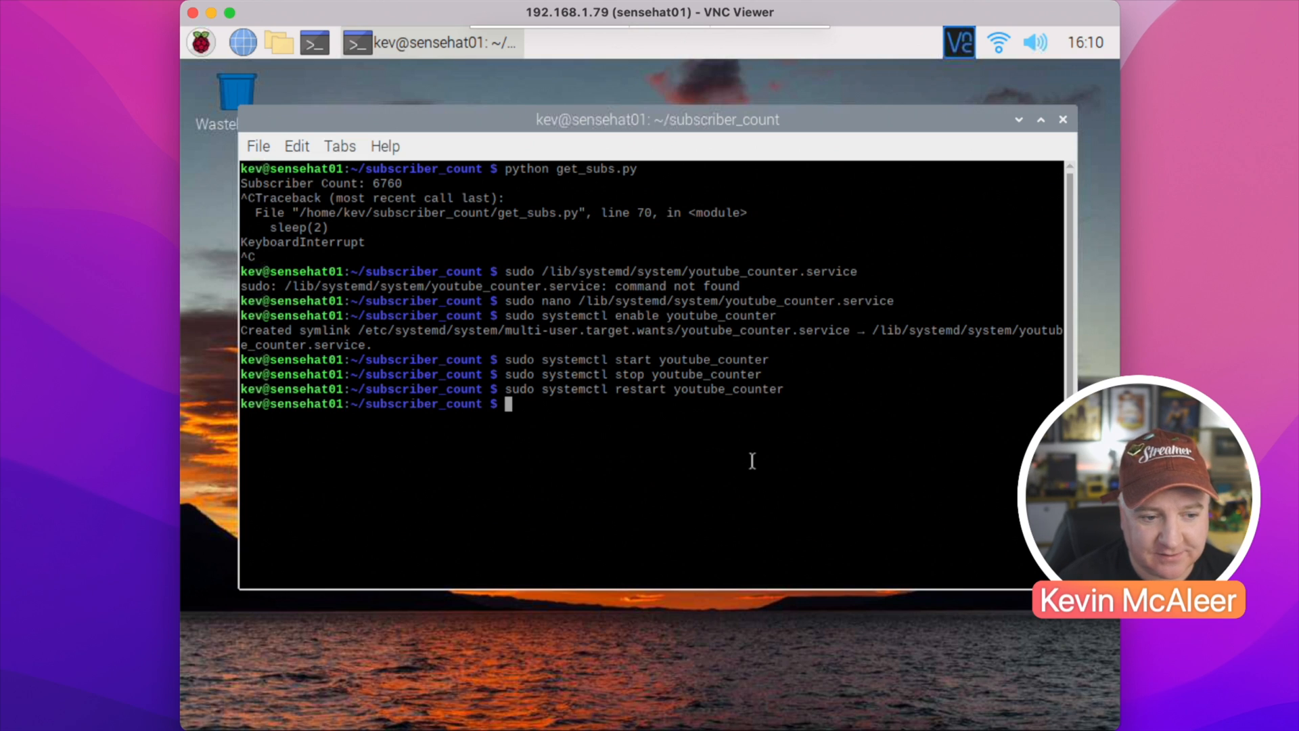
pyautogui.write('sudo systemctl stop youtube_counter')
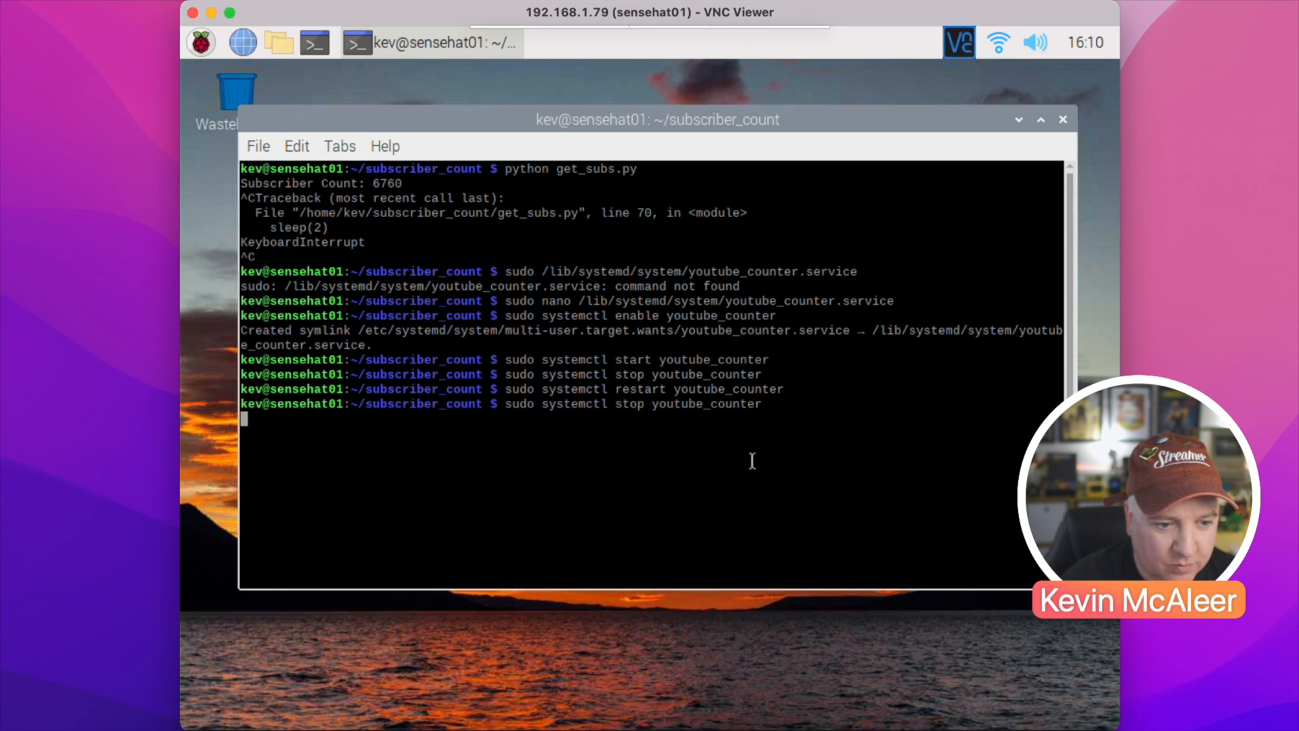
pyautogui.write('sudo systemctl restart youtube_counter')
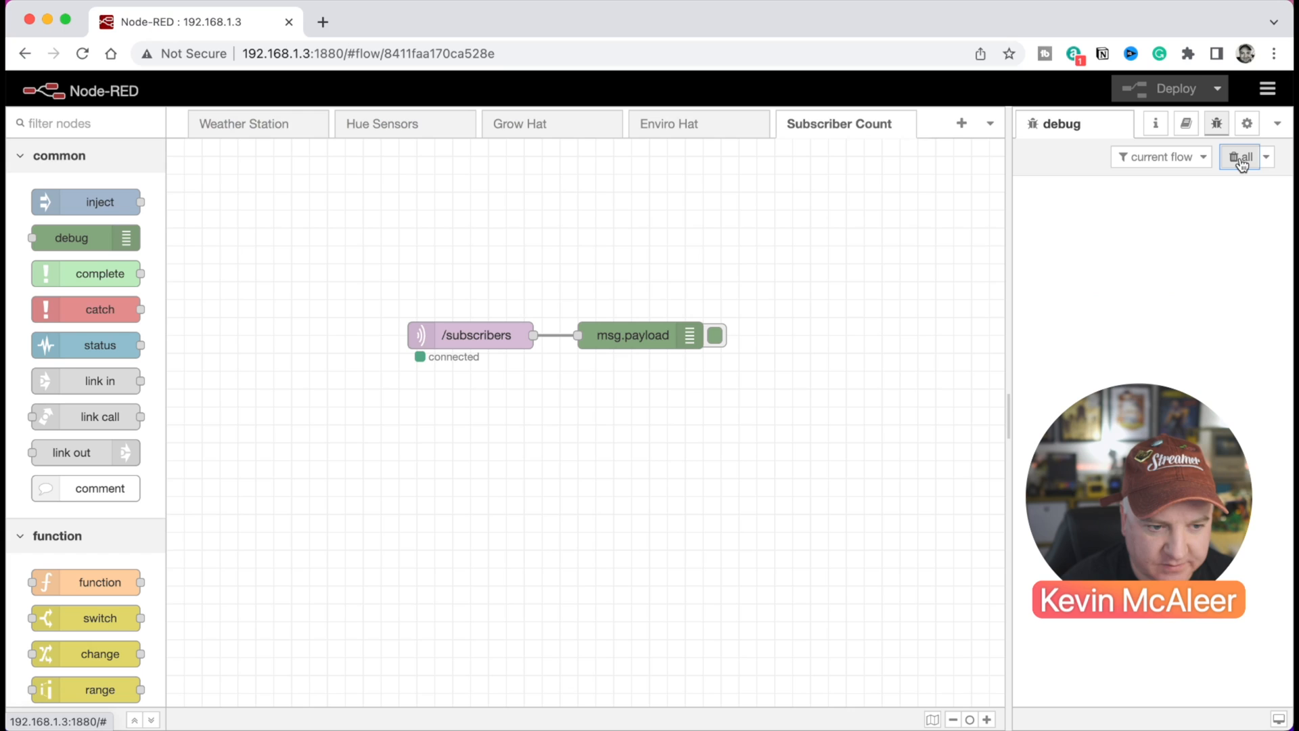
pyautogui.moveTo(1241, 157)
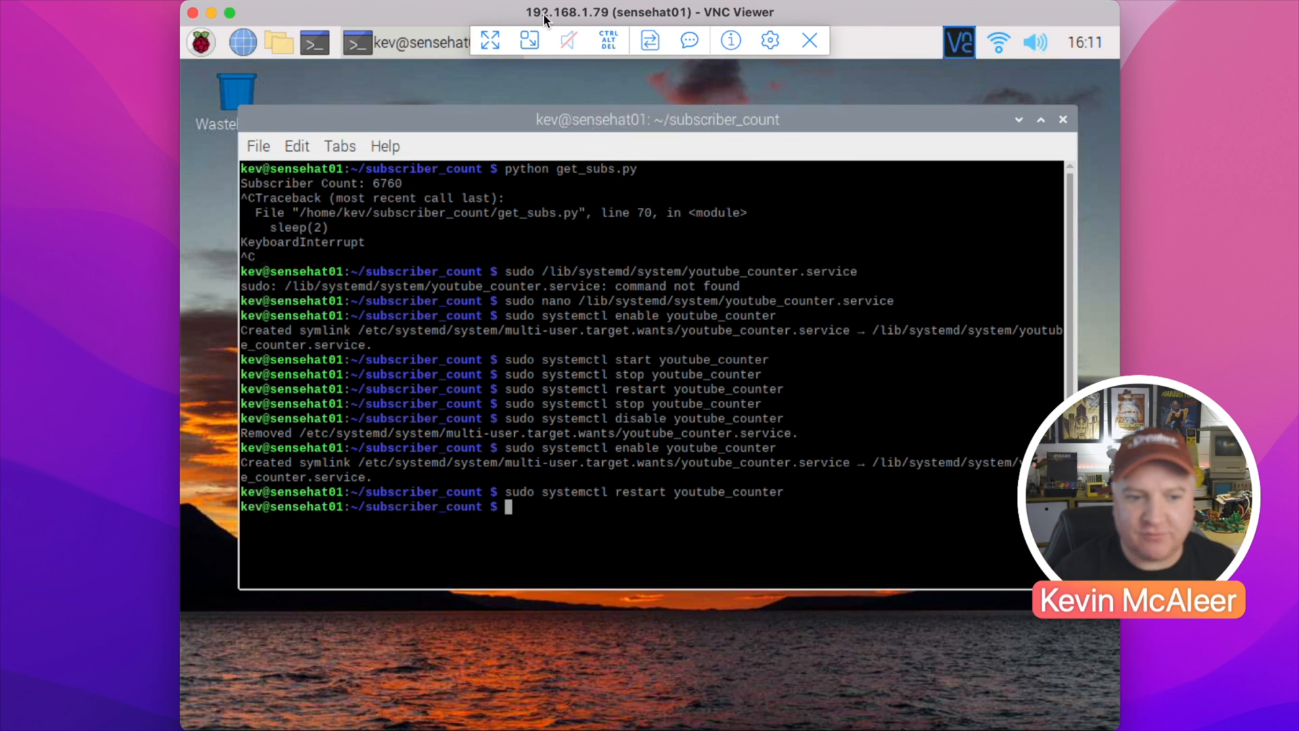
pyautogui.moveTo(588, 485)
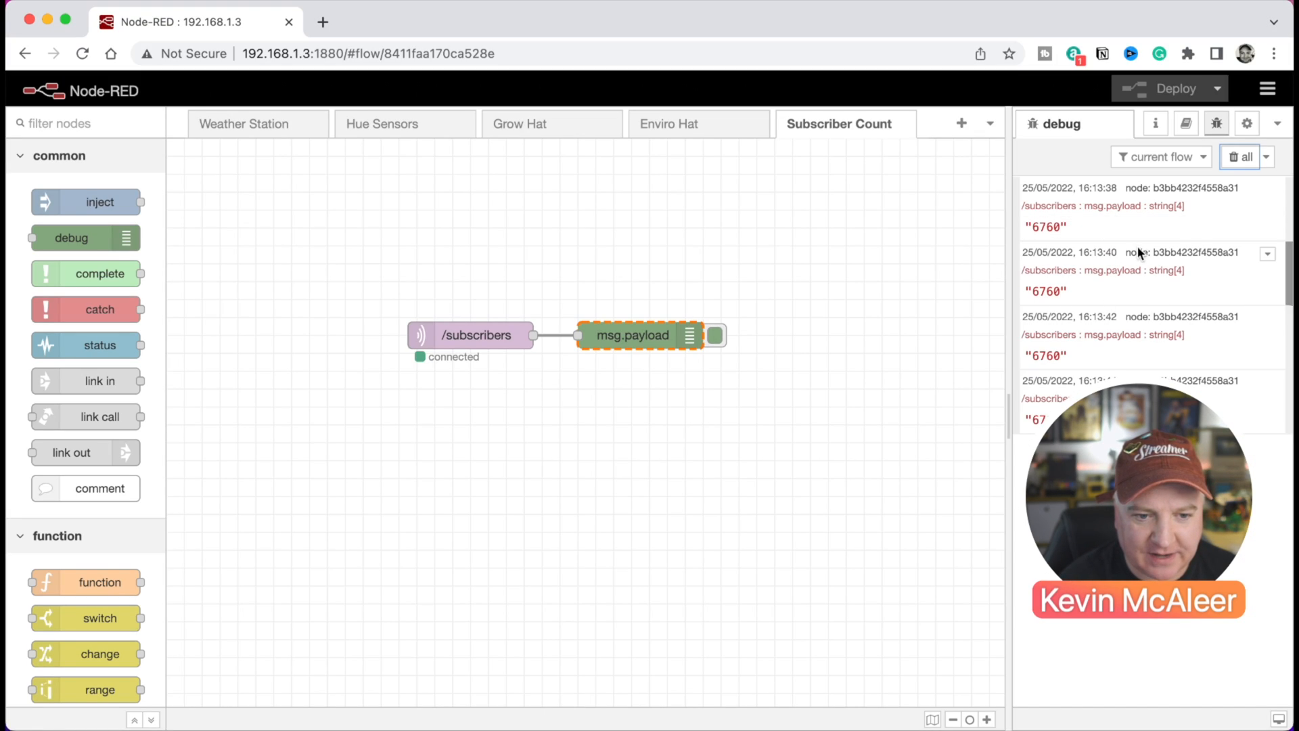
# - Clear the debug panel and watch repeated 6760 counts arrive from /subscribers
pyautogui.click(1240, 157)
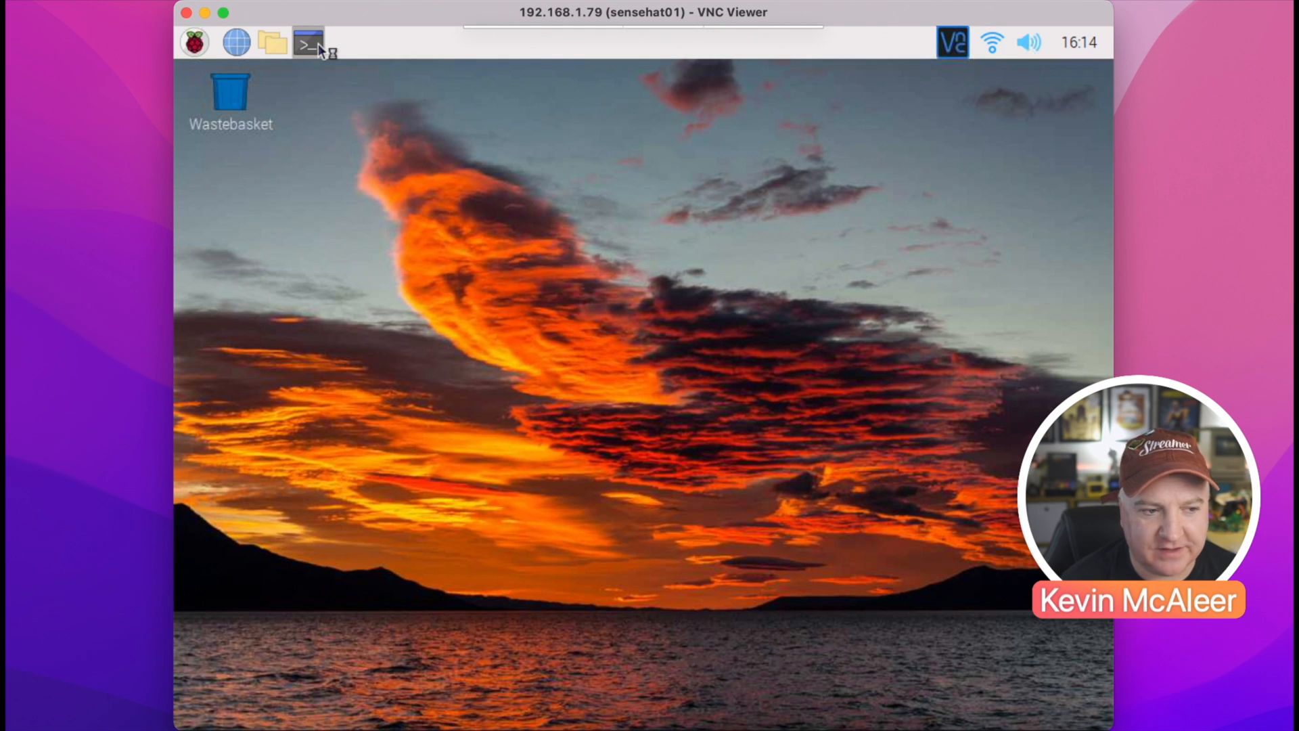
# - In a new terminal, check sudo systemctl status youtube_counter shows active (running), then quit
pyautogui.click(308, 42)
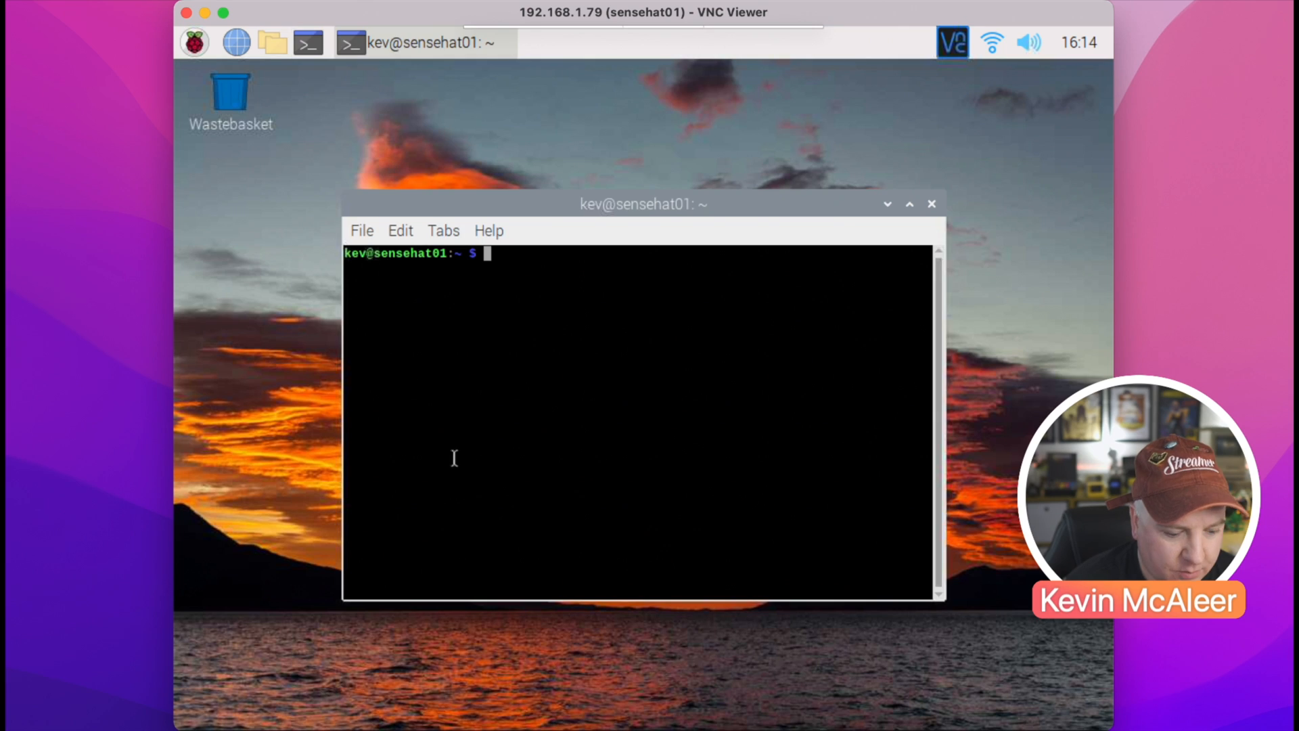
pyautogui.write('sudo')
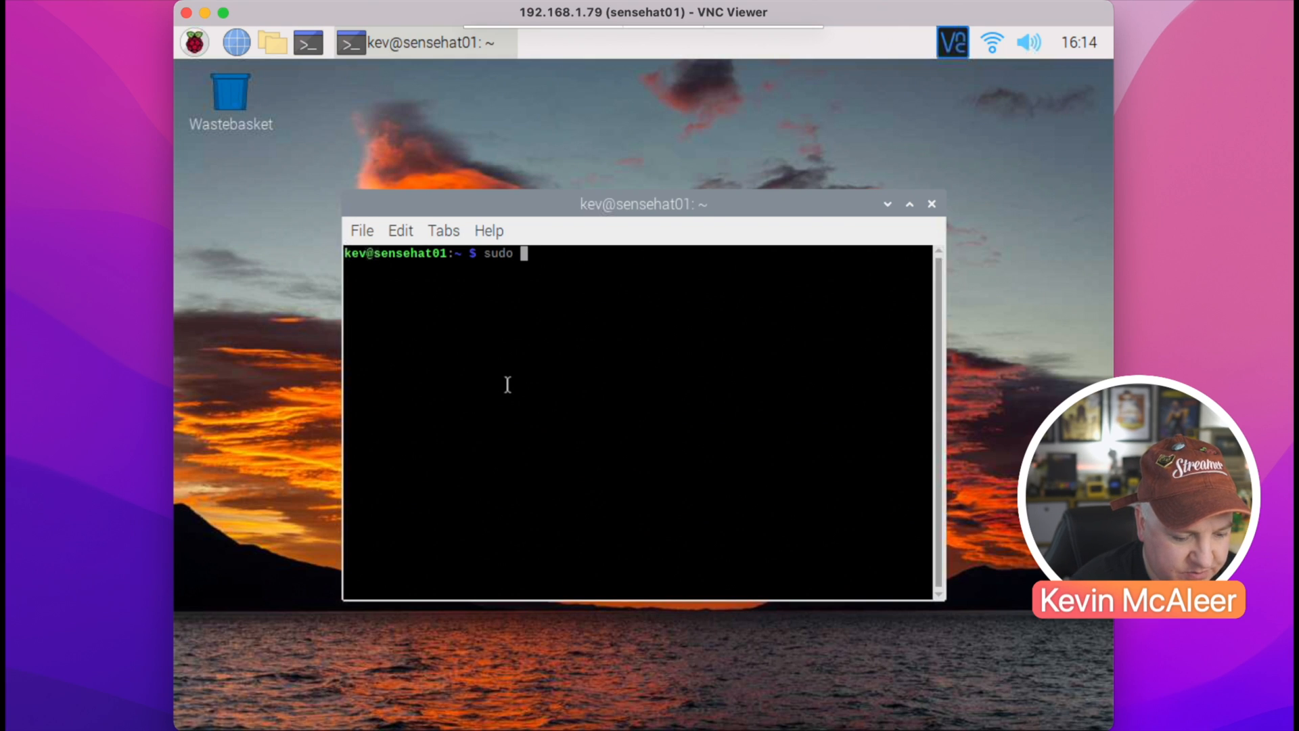
pyautogui.write('systemctl status')
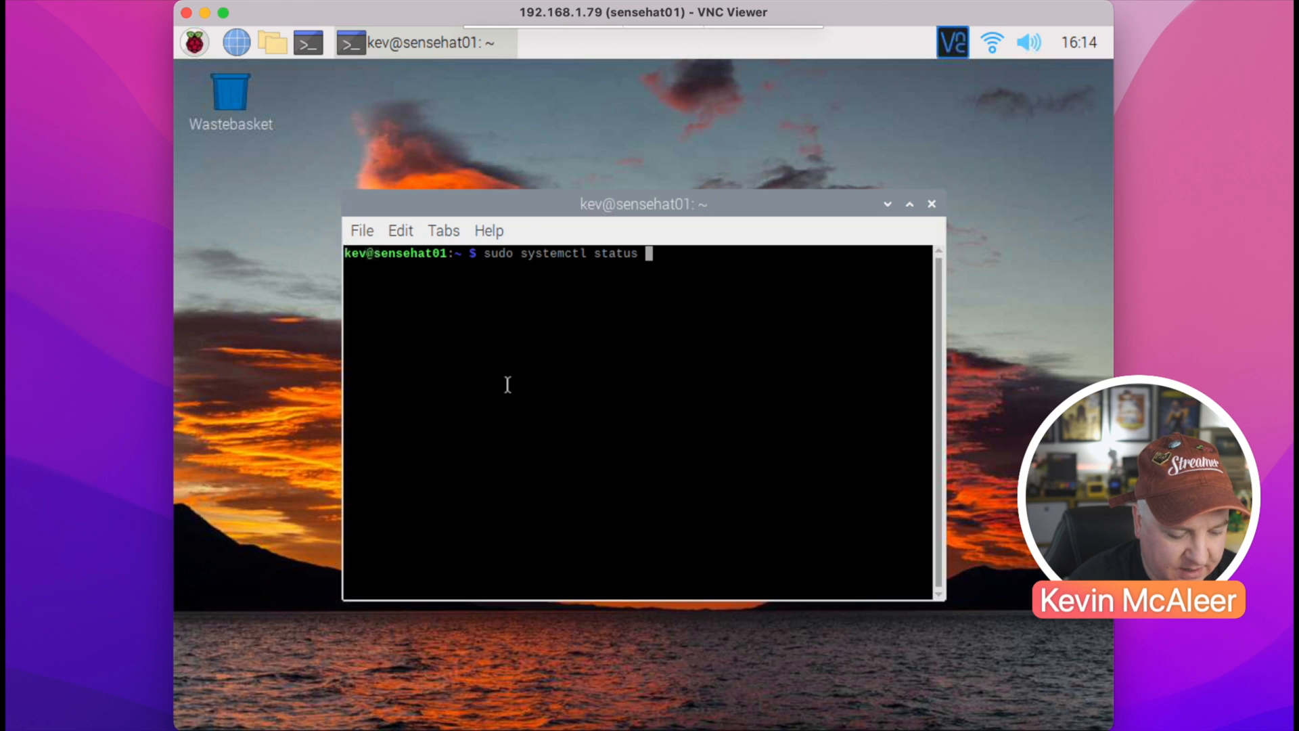
pyautogui.write('youtube_counter')
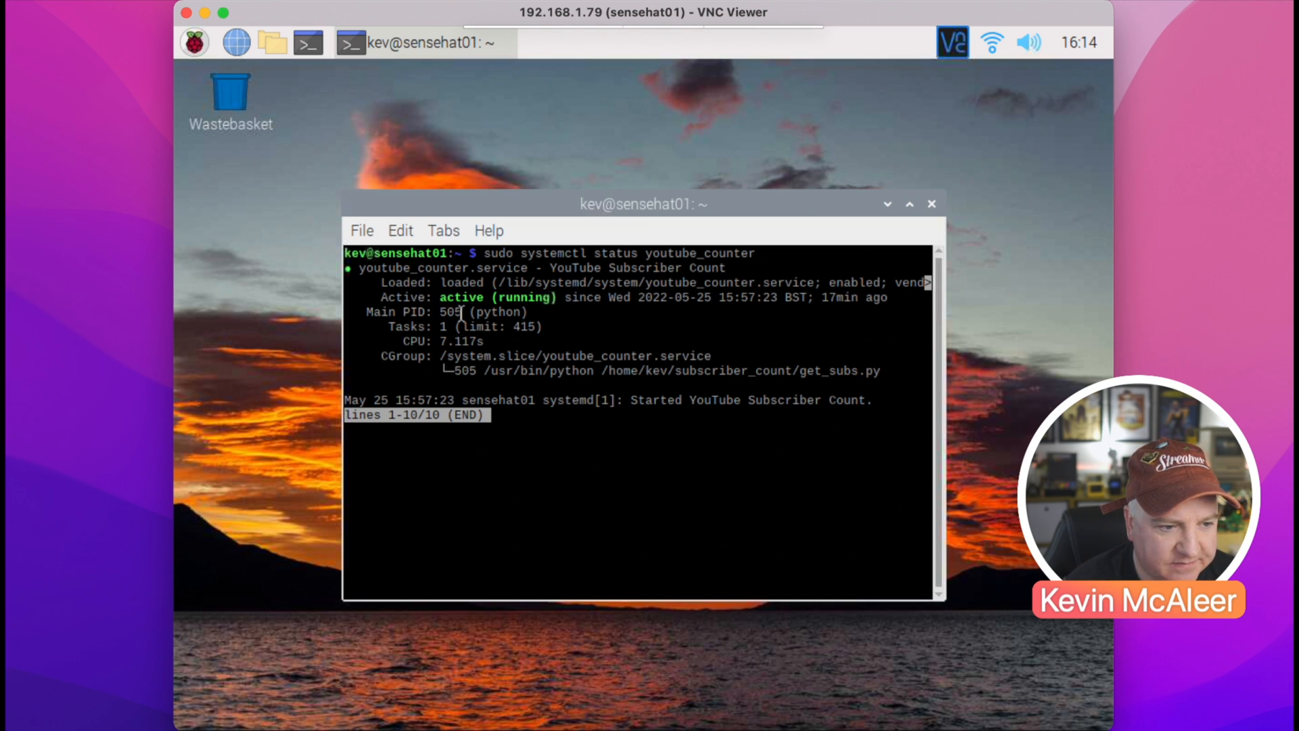
pyautogui.moveTo(484, 313)
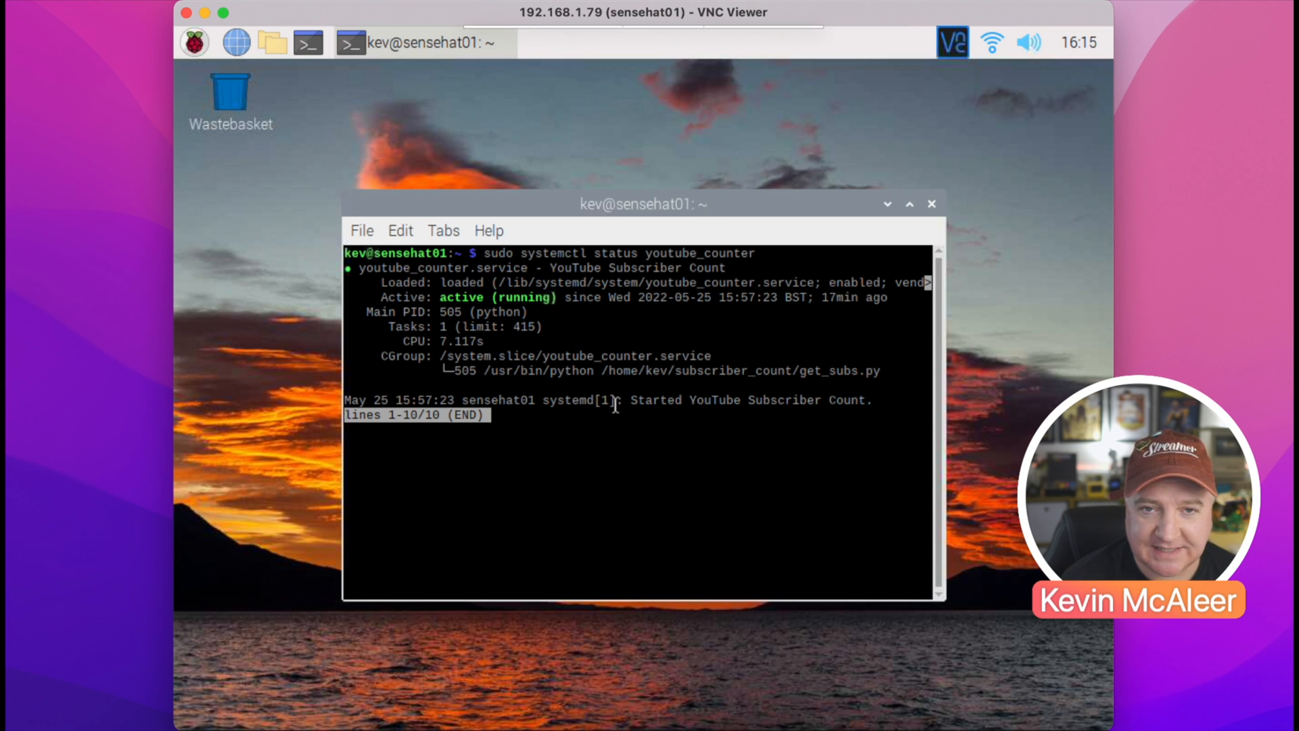
pyautogui.press('q')
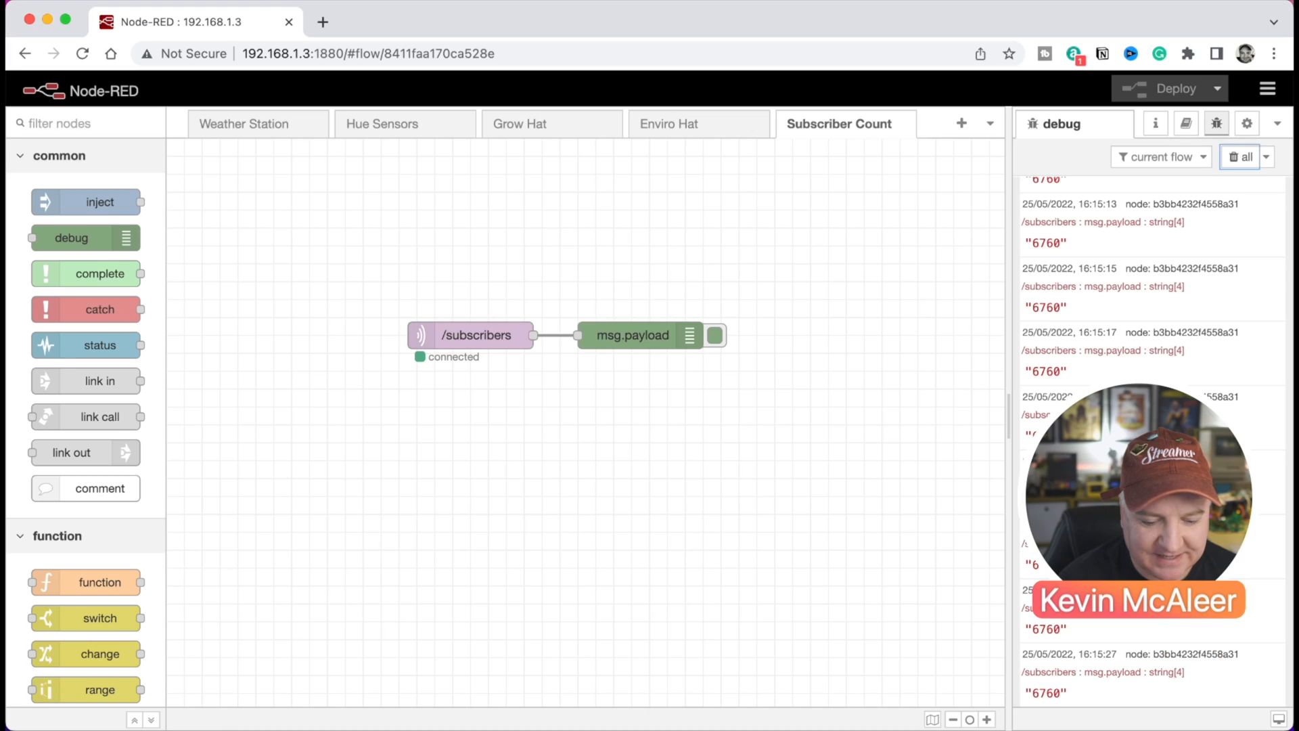
# - Confirm subscriber counts of 6760 keep arriving from /subscribers in the Node-RED debug panel
pyautogui.click(1234, 157)
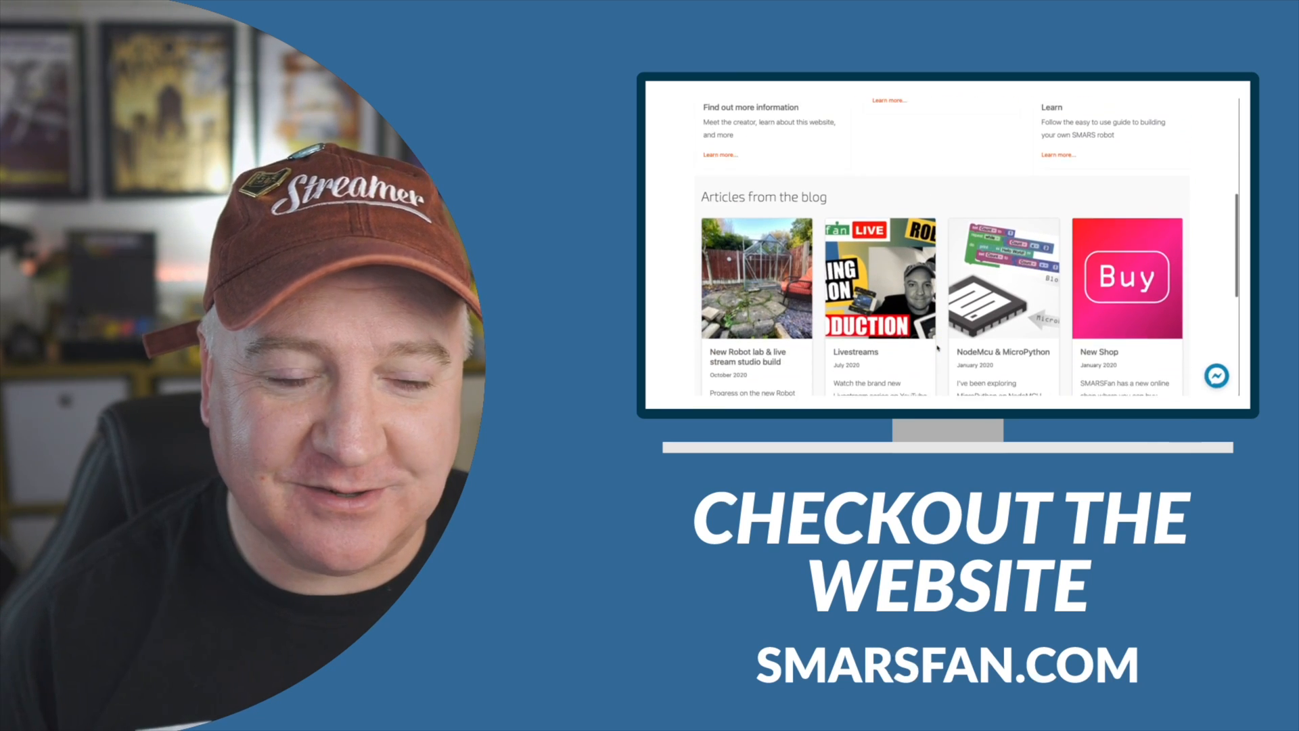
pyautogui.scroll(-3)
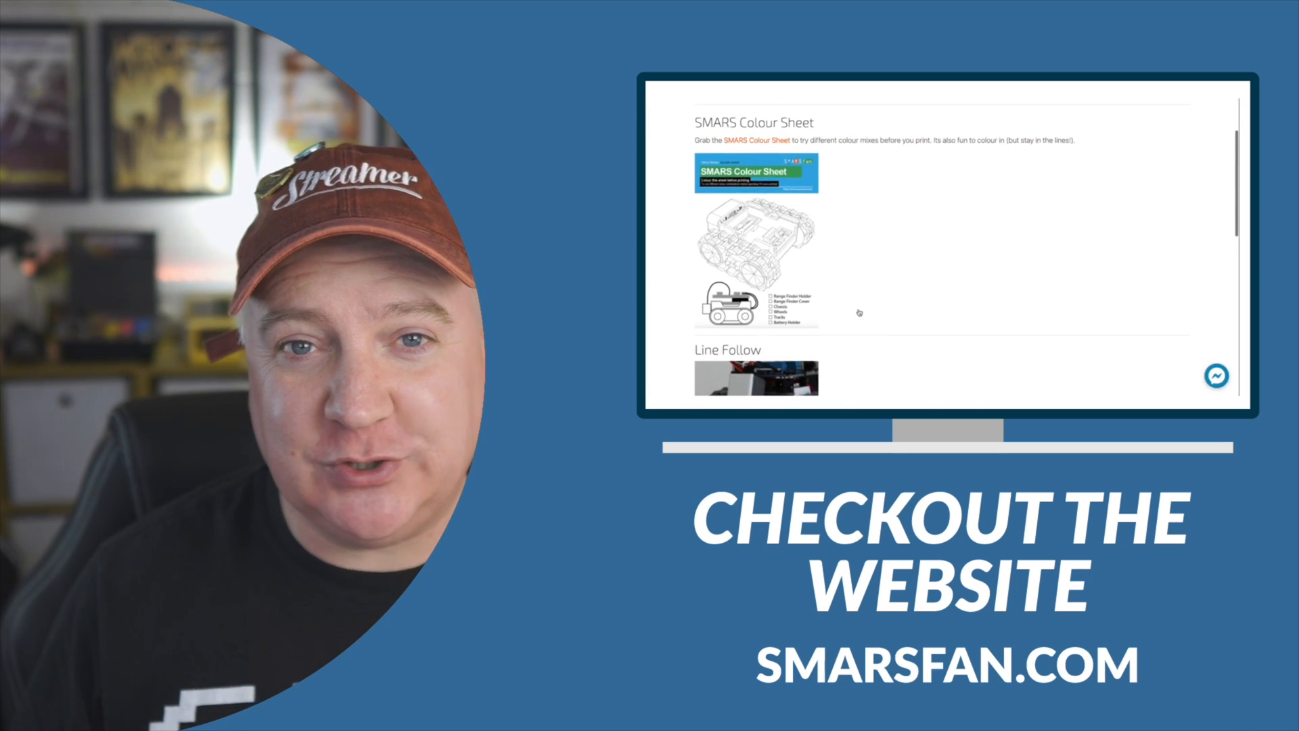
pyautogui.scroll(-3)
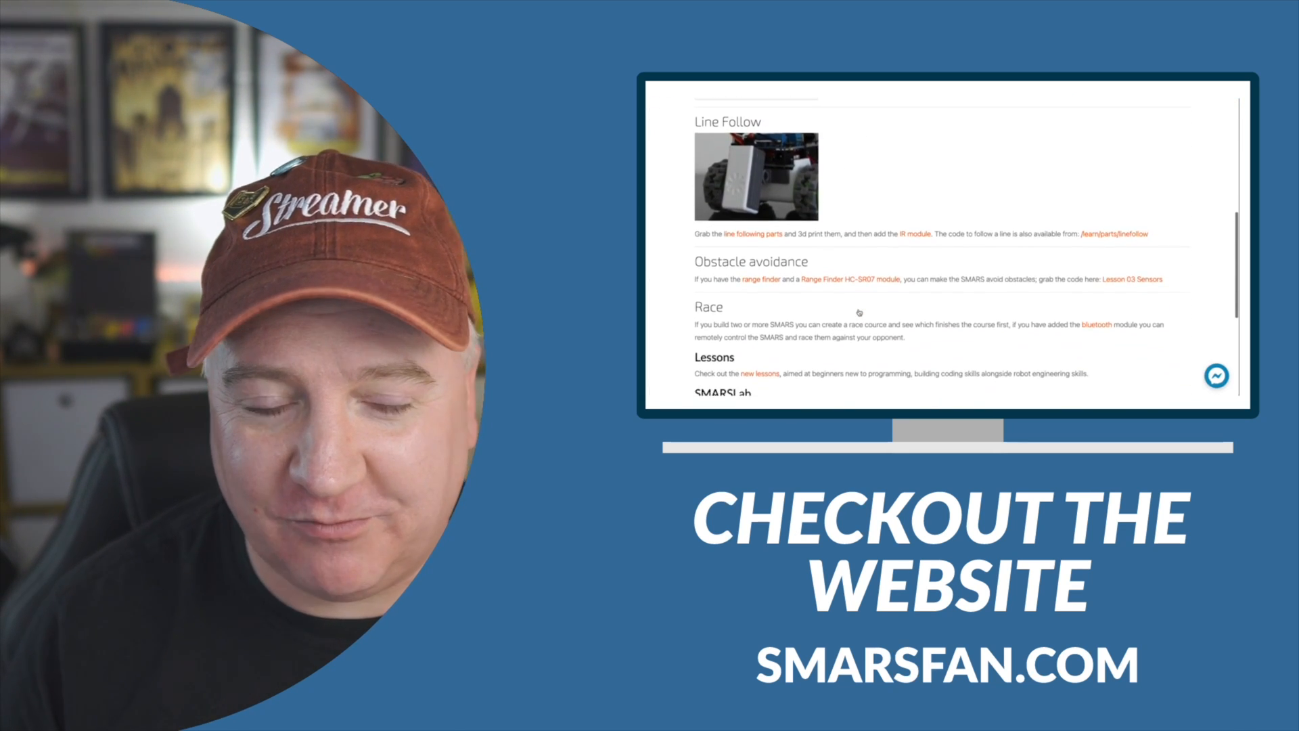
pyautogui.scroll(-3)
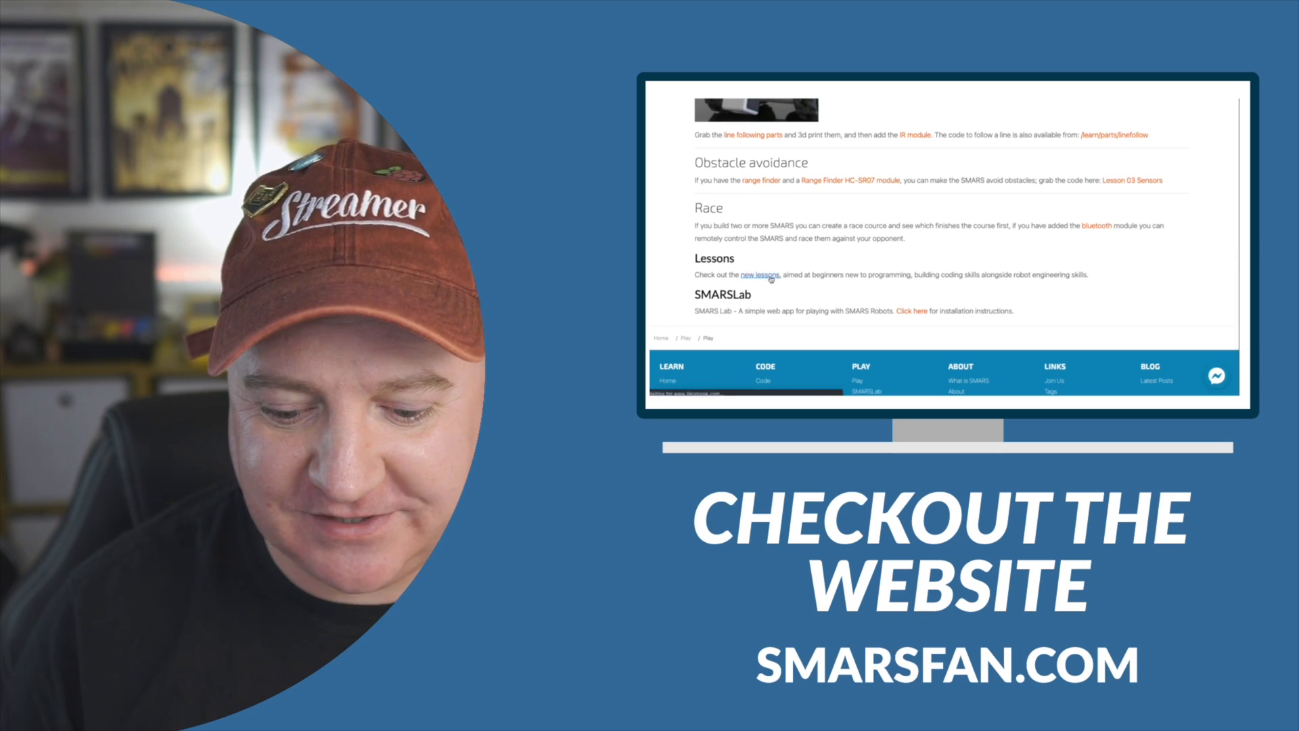